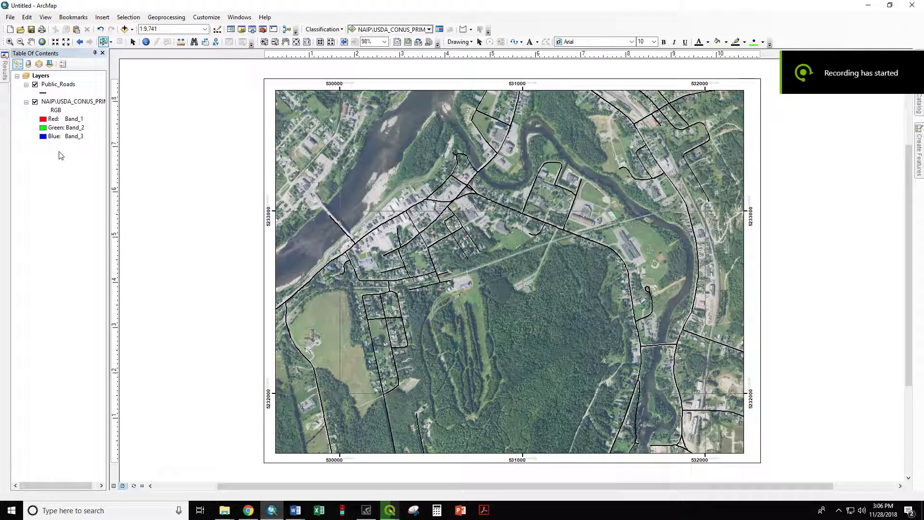
pyautogui.moveTo(531, 254)
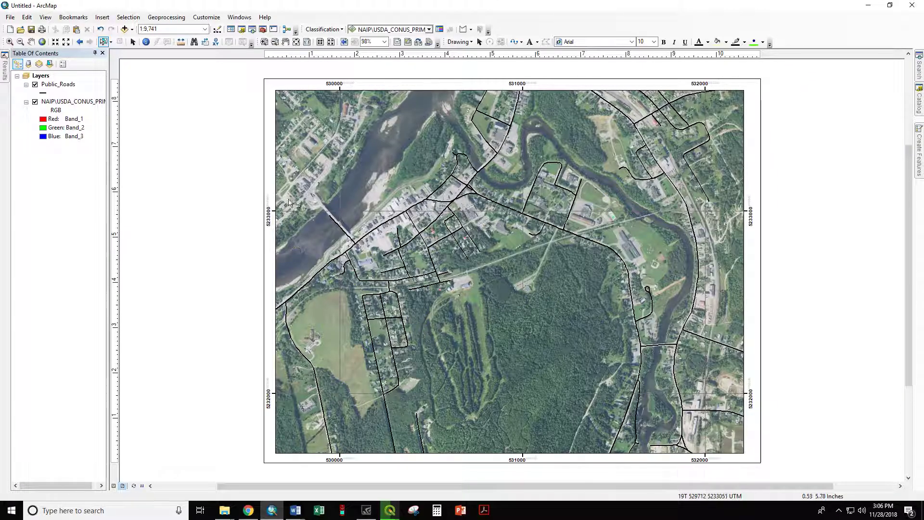
pyautogui.moveTo(295, 248)
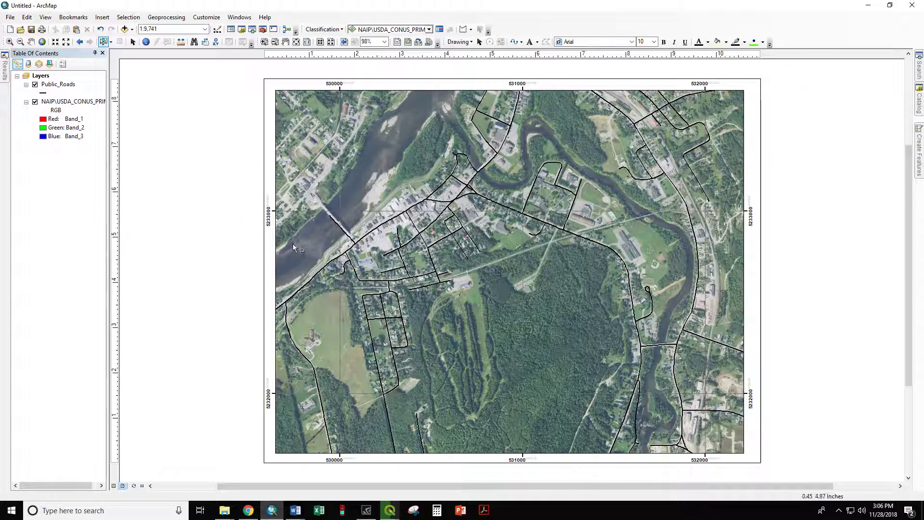
pyautogui.moveTo(556, 192)
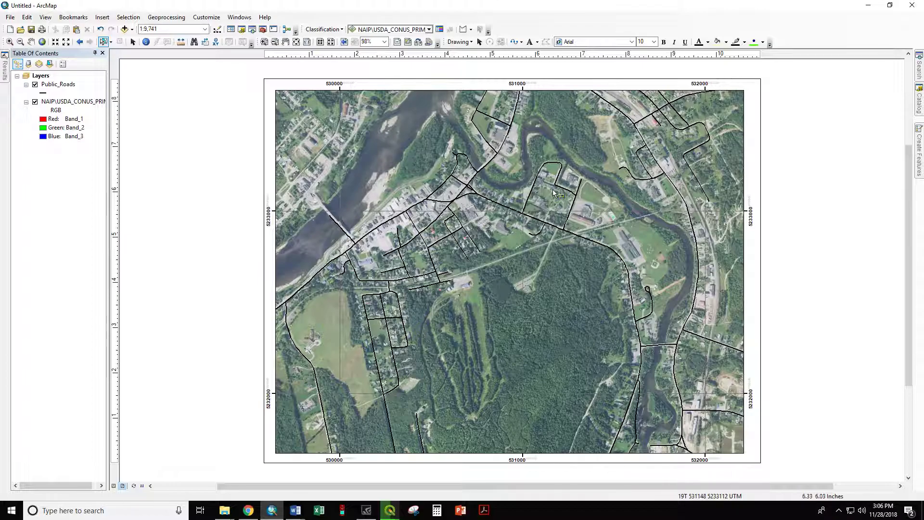
pyautogui.moveTo(542, 204)
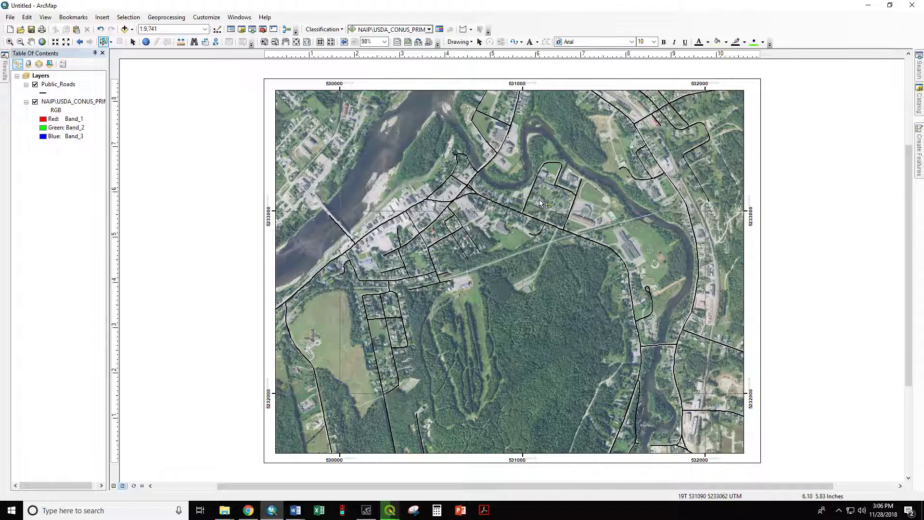
pyautogui.moveTo(483, 173)
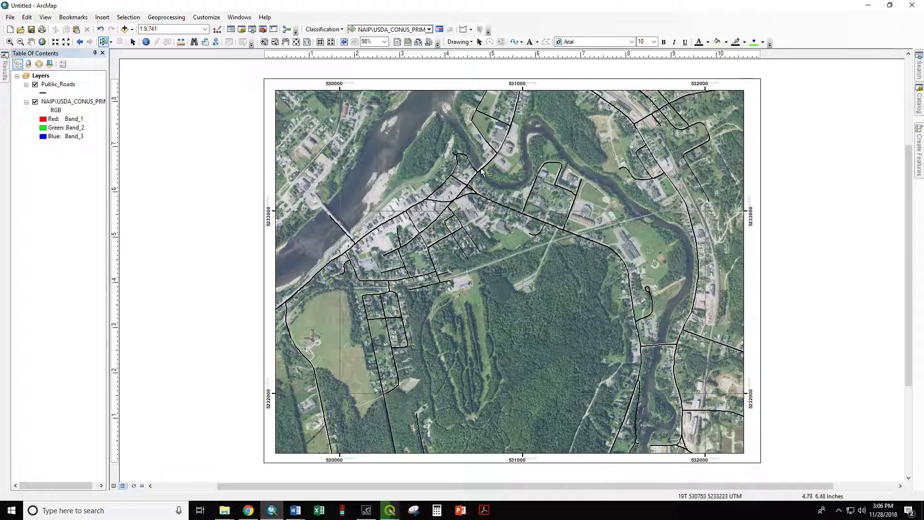
pyautogui.moveTo(482, 192)
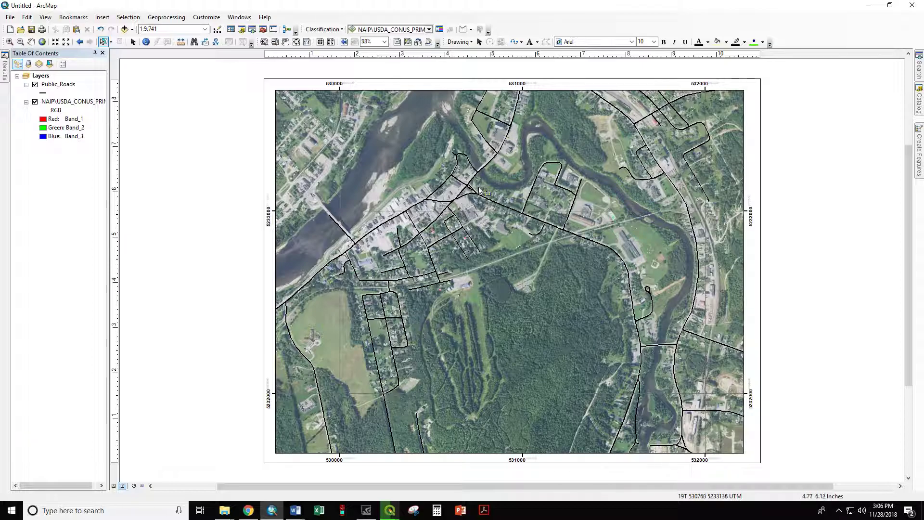
pyautogui.moveTo(316, 302)
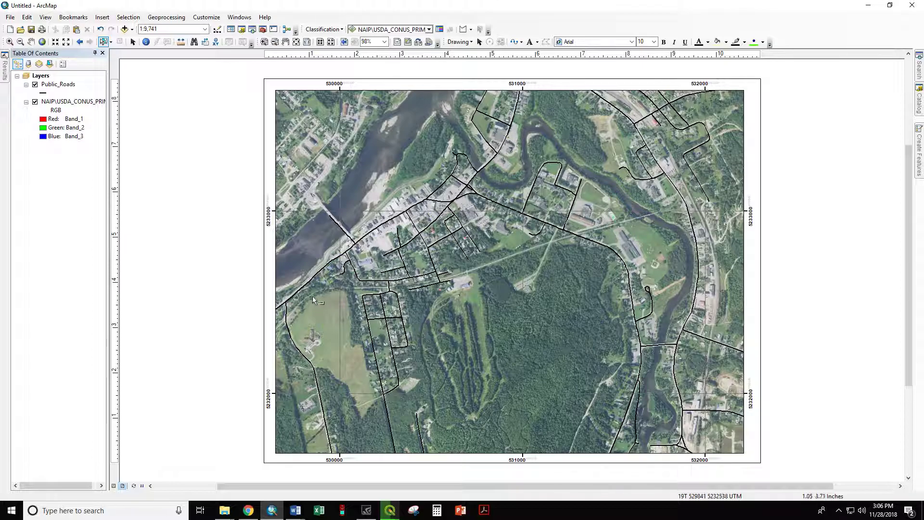
pyautogui.moveTo(555, 232)
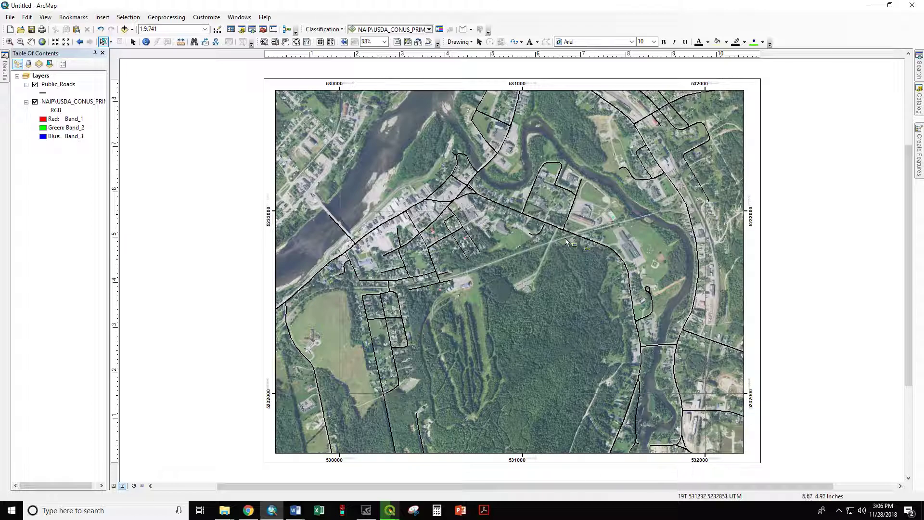
pyautogui.moveTo(563, 240)
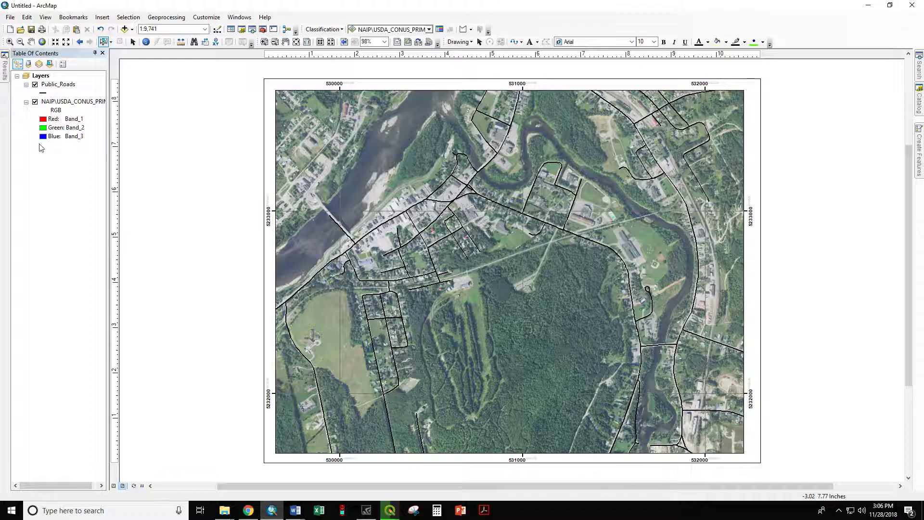
# Browse the Public_Roads attribute table records and fields.
pyautogui.click(40, 75)
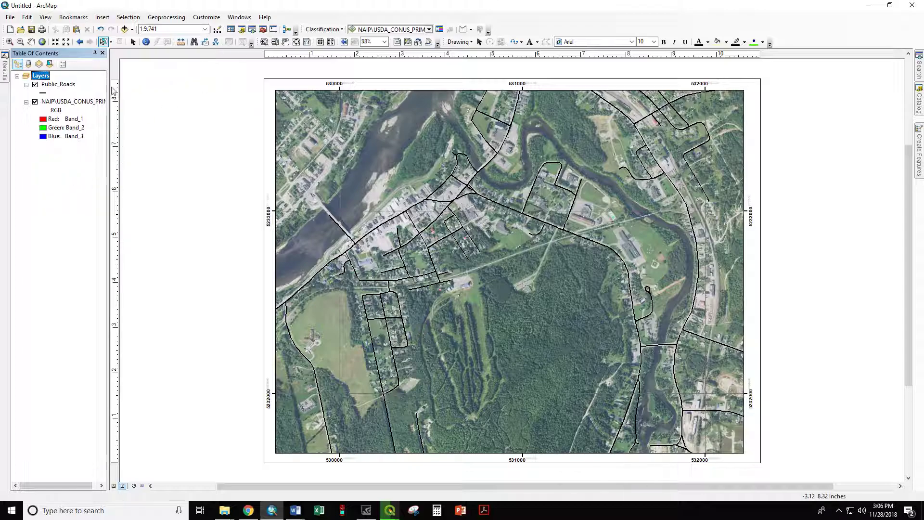
pyautogui.rightClick(50, 85)
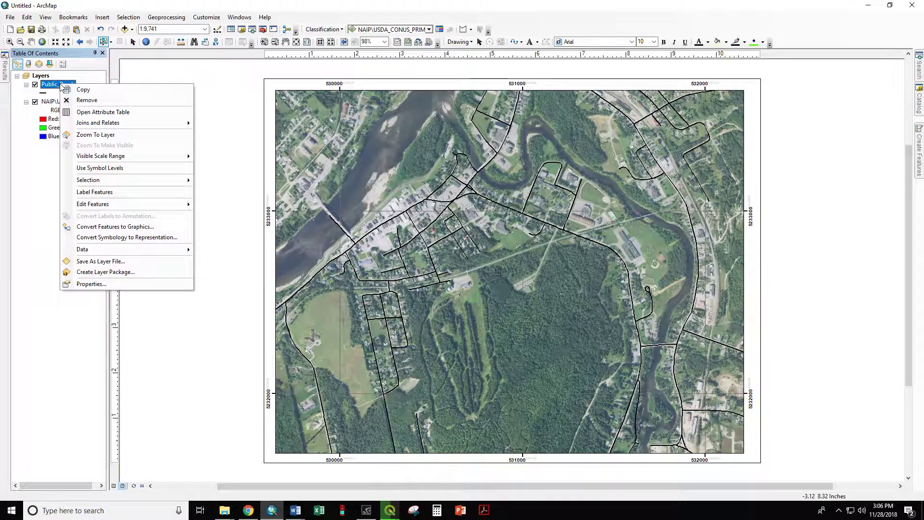
pyautogui.moveTo(102, 112)
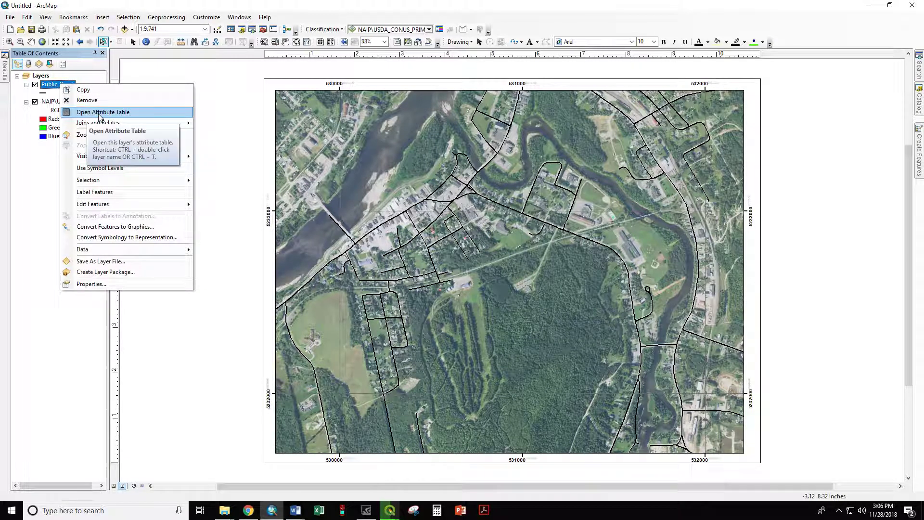
pyautogui.click(102, 112)
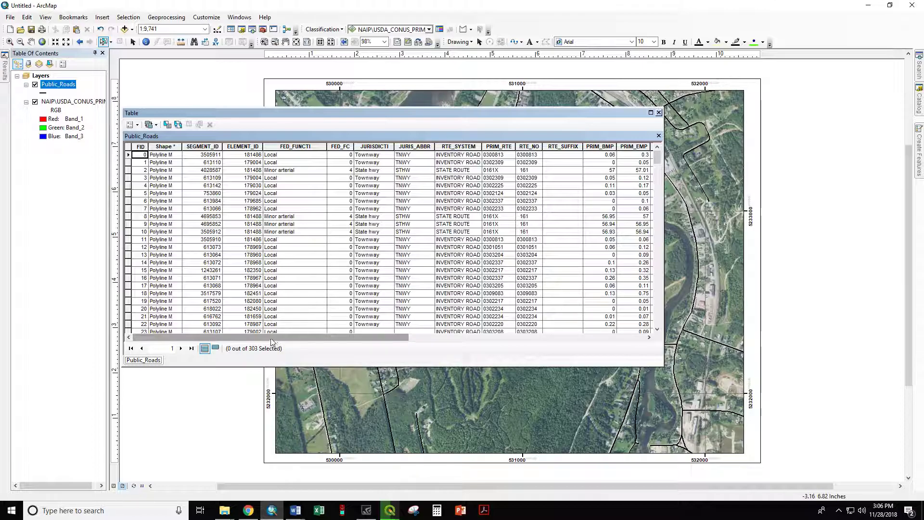
pyautogui.hscroll(3)
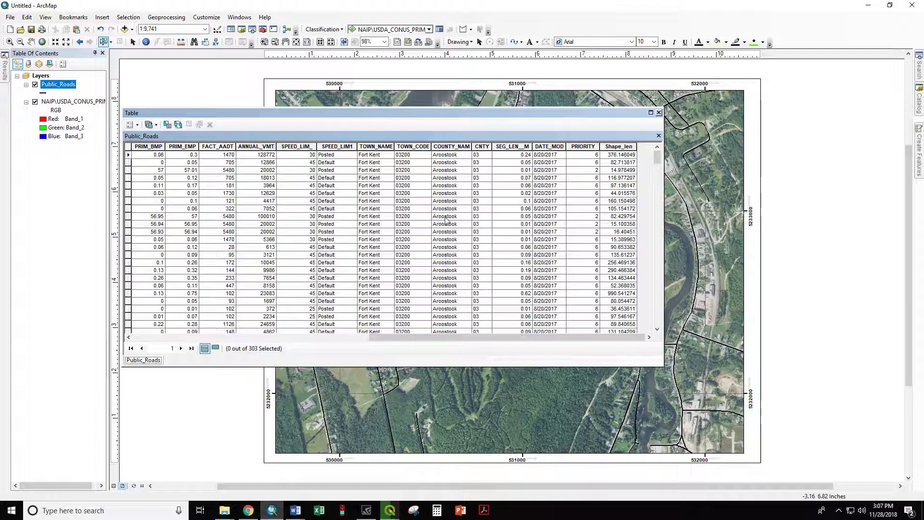
pyautogui.moveTo(373, 301)
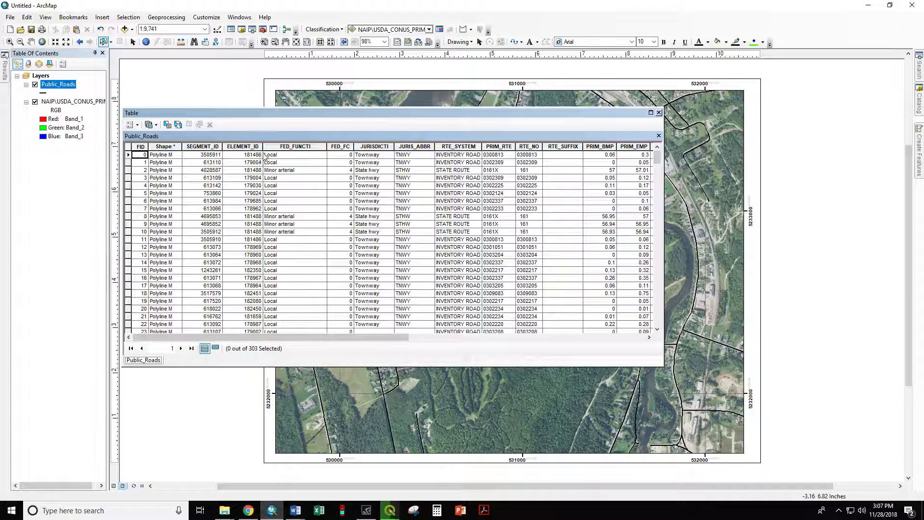
pyautogui.moveTo(275, 177)
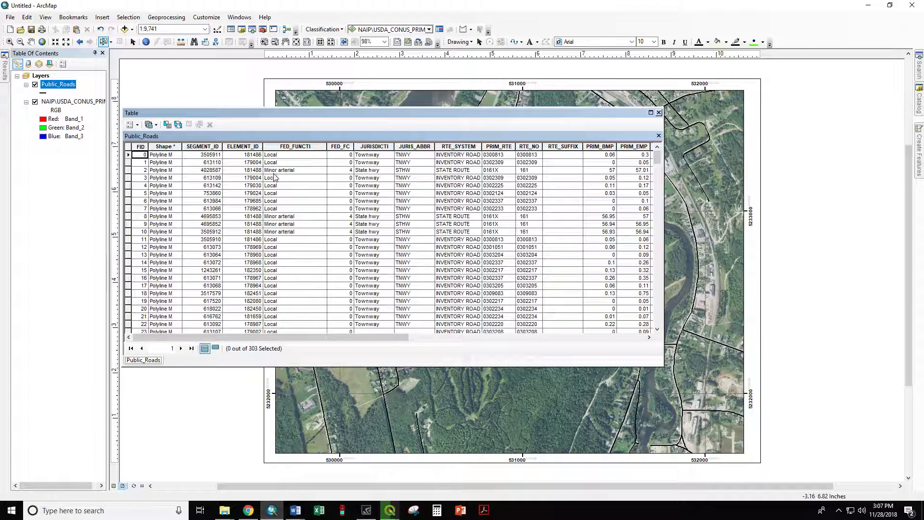
pyautogui.scroll(-3)
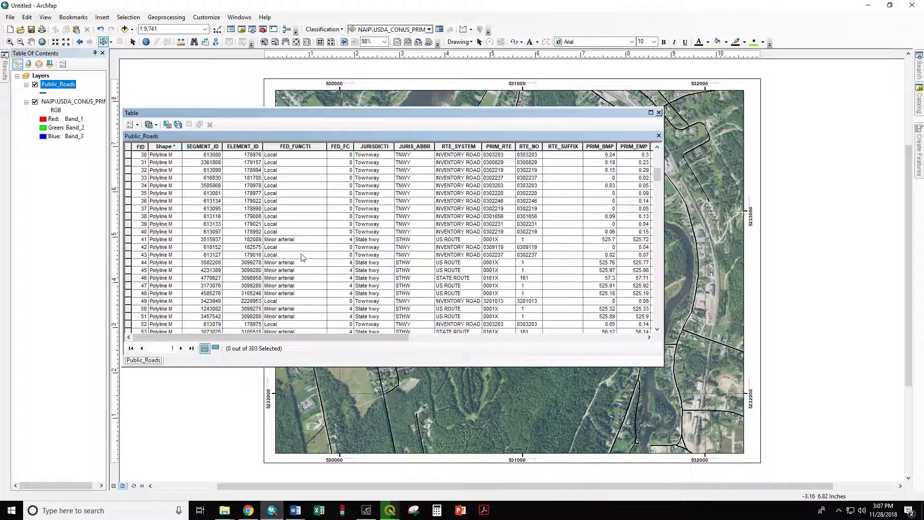
pyautogui.scroll(-3)
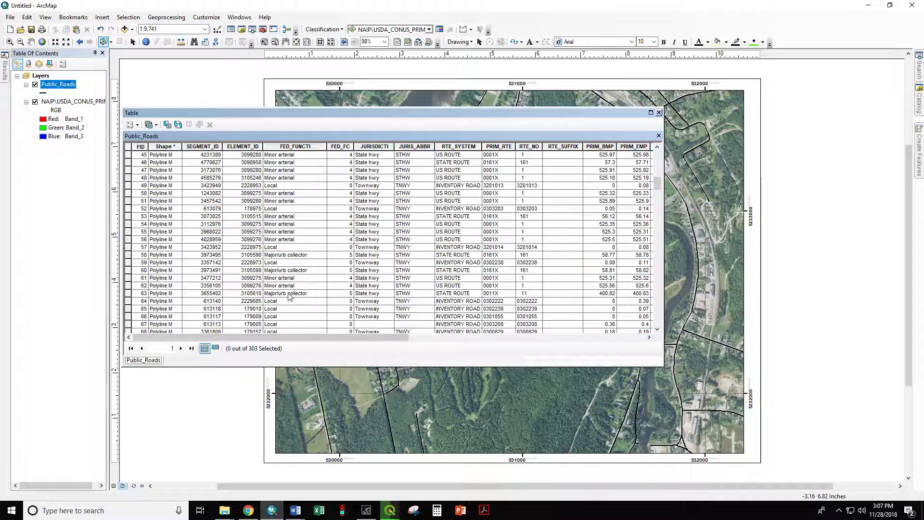
pyautogui.scroll(-3)
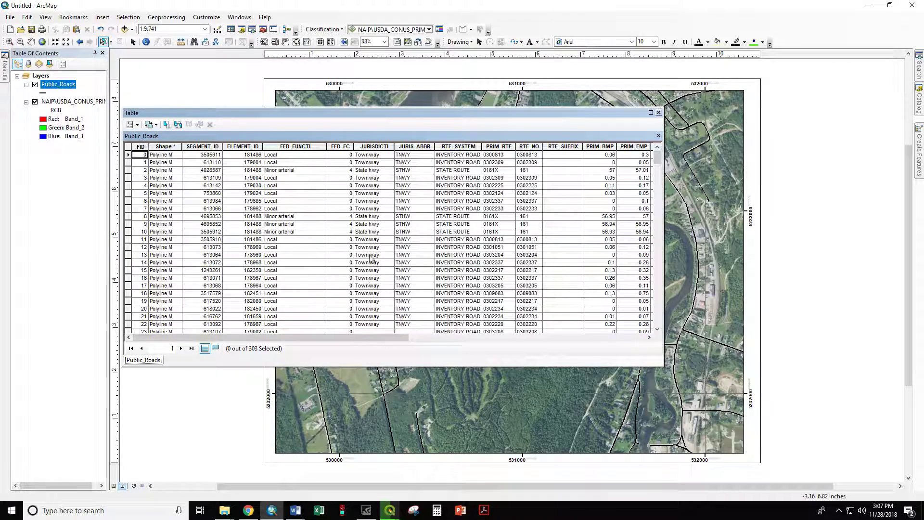
pyautogui.moveTo(374, 223)
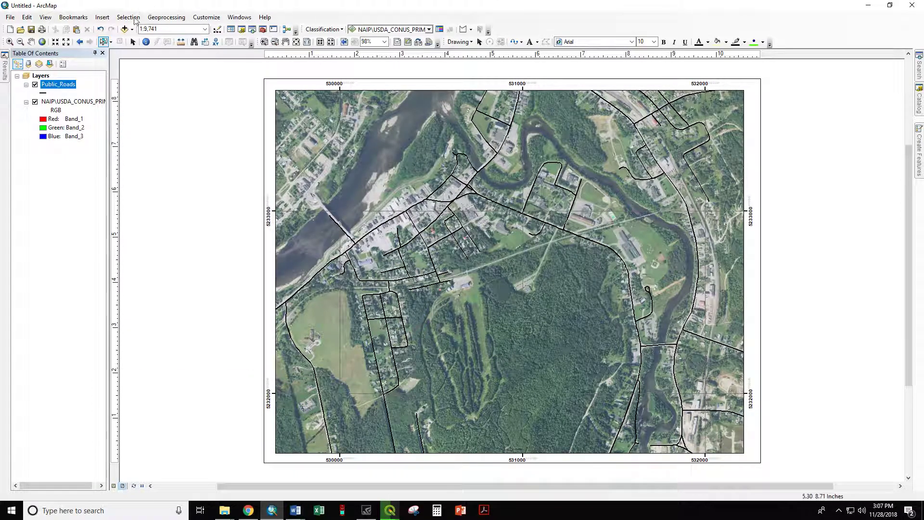
# Give Public_Roads a single red Highway line symbol in its Symbology settings.
pyautogui.rightClick(58, 83)
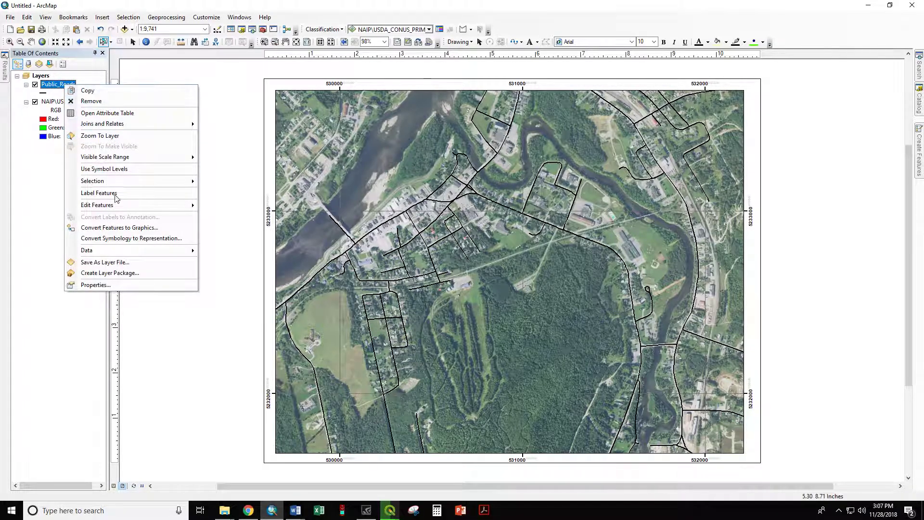
pyautogui.moveTo(96, 285)
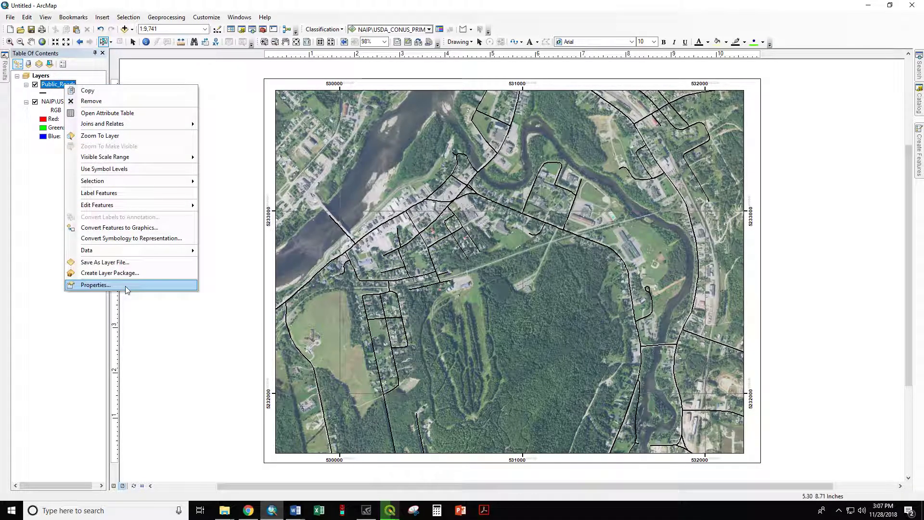
pyautogui.click(95, 284)
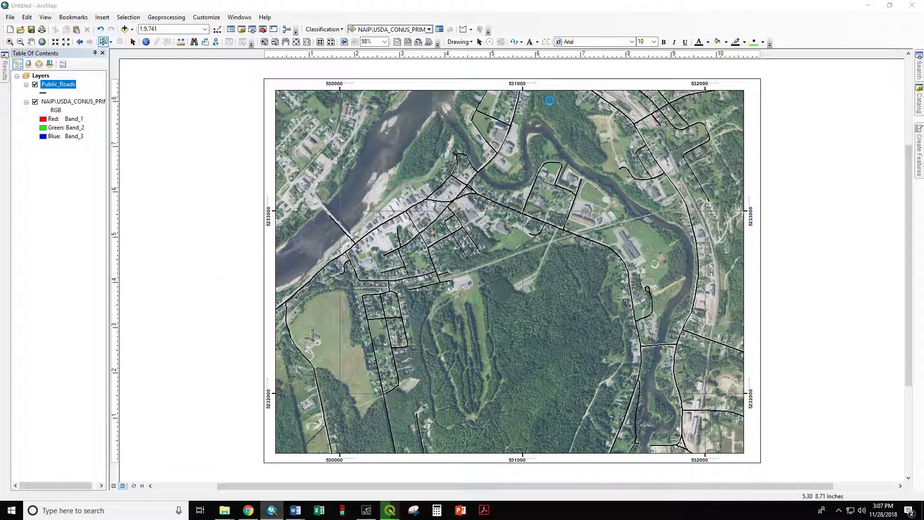
pyautogui.doubleClick(58, 85)
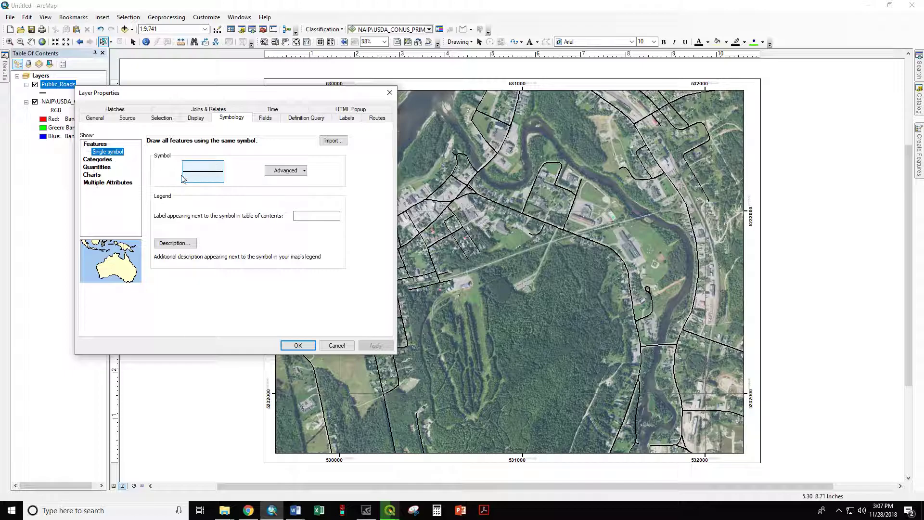
pyautogui.click(203, 171)
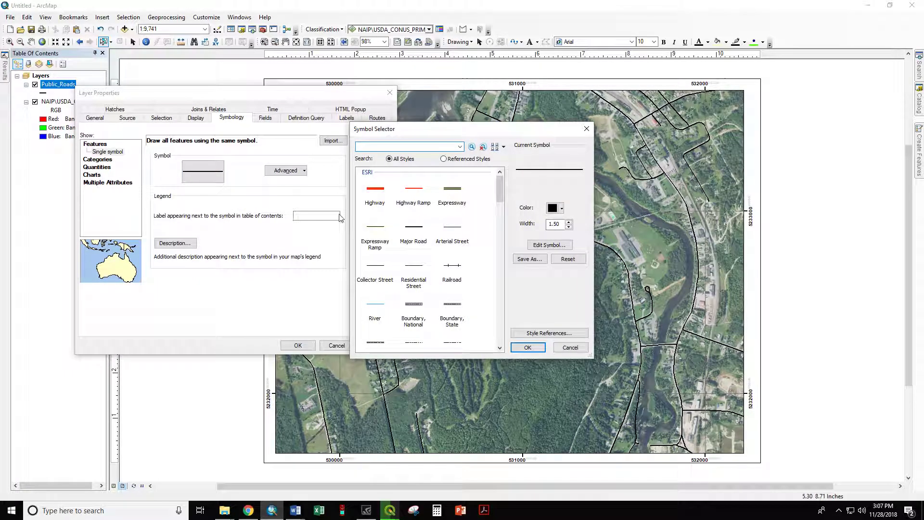
pyautogui.click(528, 346)
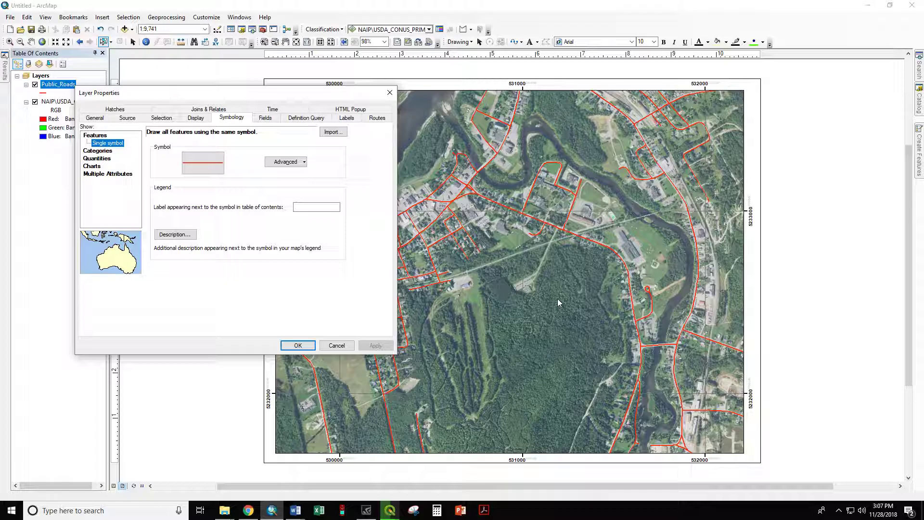
pyautogui.moveTo(547, 222)
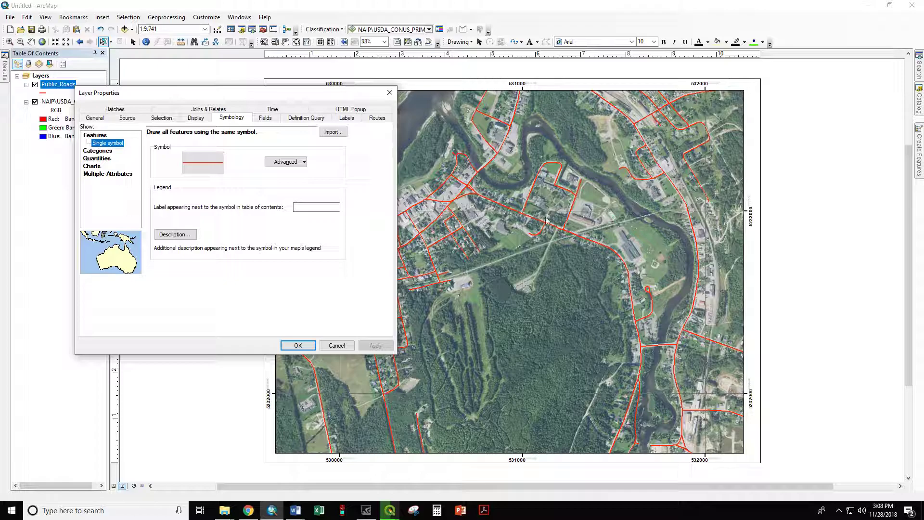
pyautogui.moveTo(93, 149)
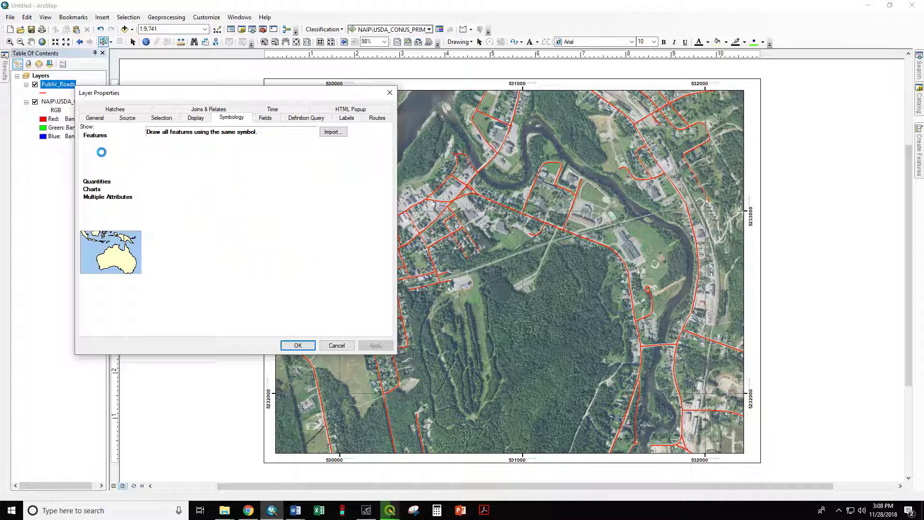
# Use Unique values on FED_FUNCTI, add all values and uncheck <all other values>.
pyautogui.click(108, 151)
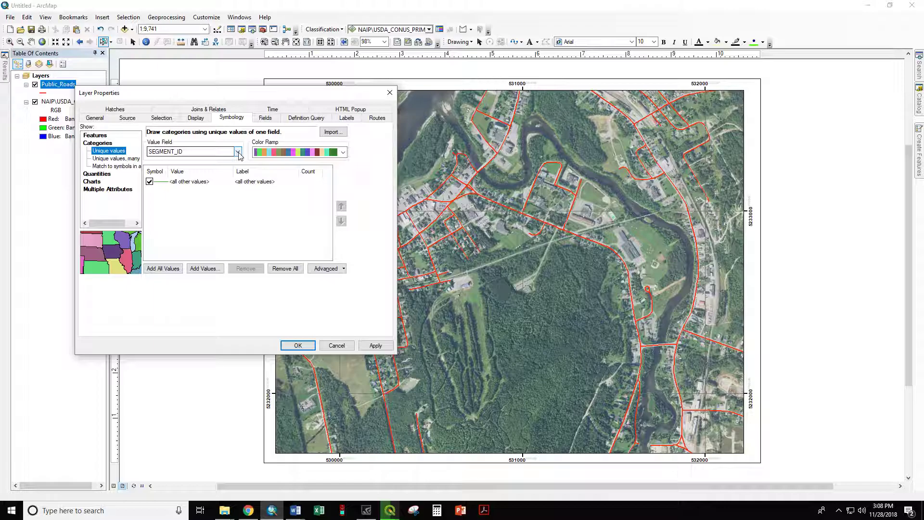
pyautogui.click(239, 152)
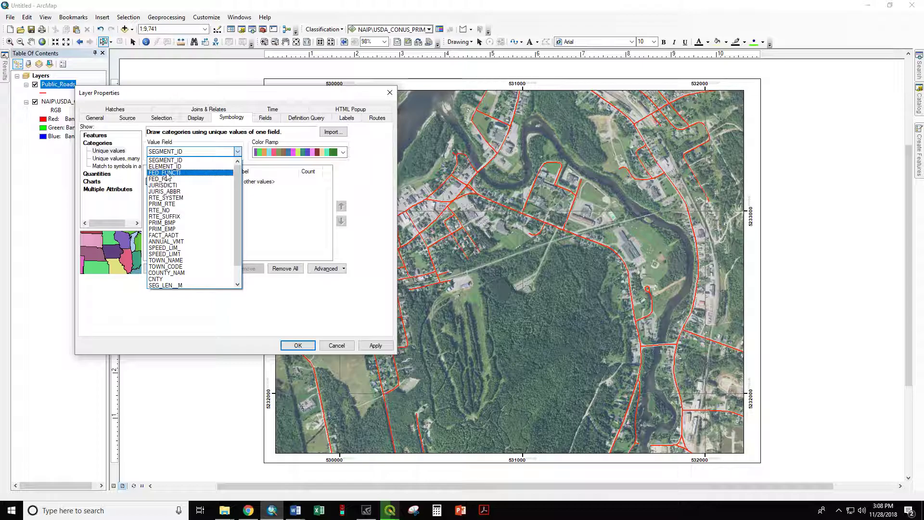
pyautogui.click(165, 172)
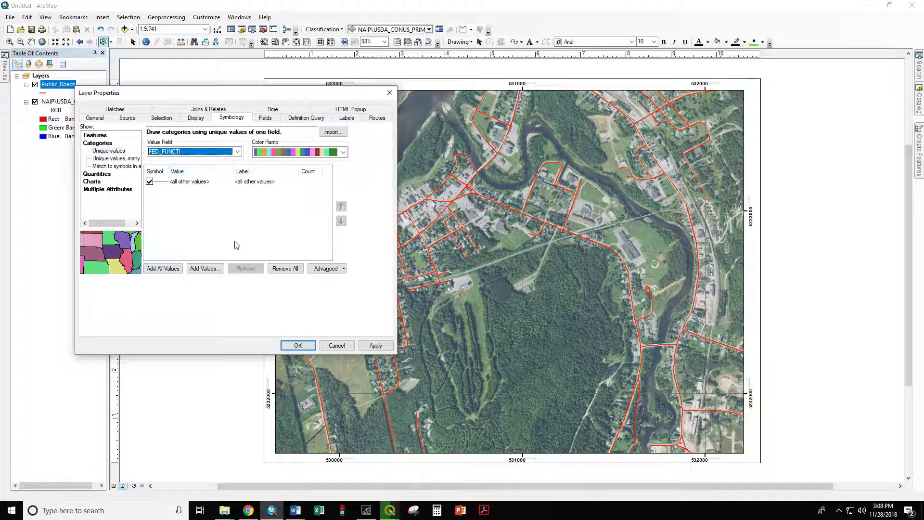
pyautogui.click(163, 268)
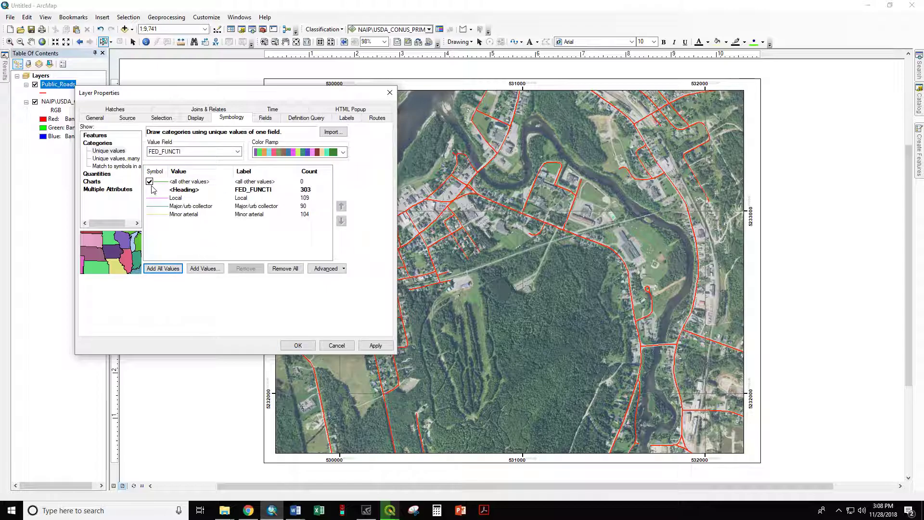
pyautogui.moveTo(164, 190)
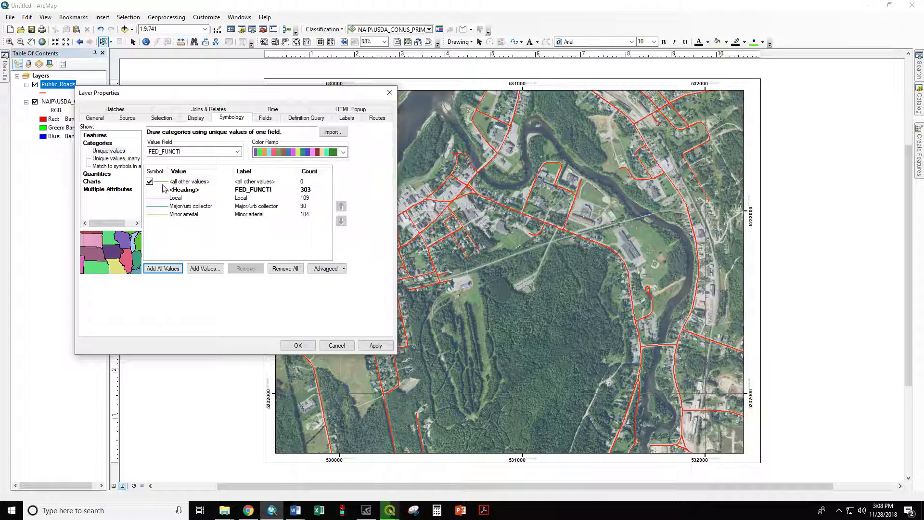
pyautogui.click(149, 181)
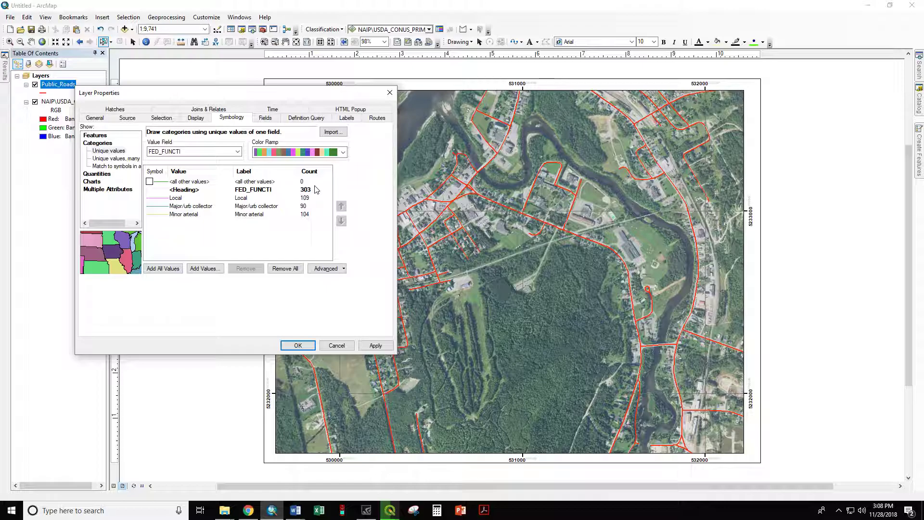
pyautogui.moveTo(204, 209)
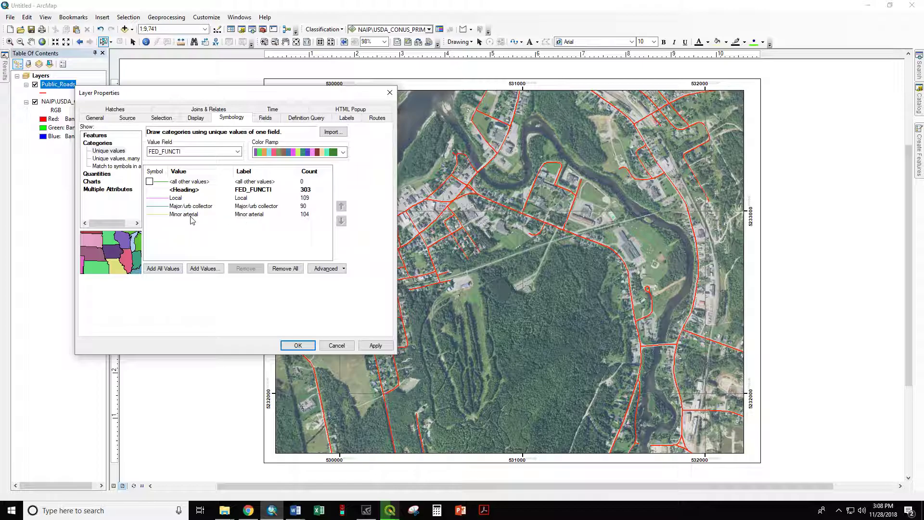
pyautogui.moveTo(235, 252)
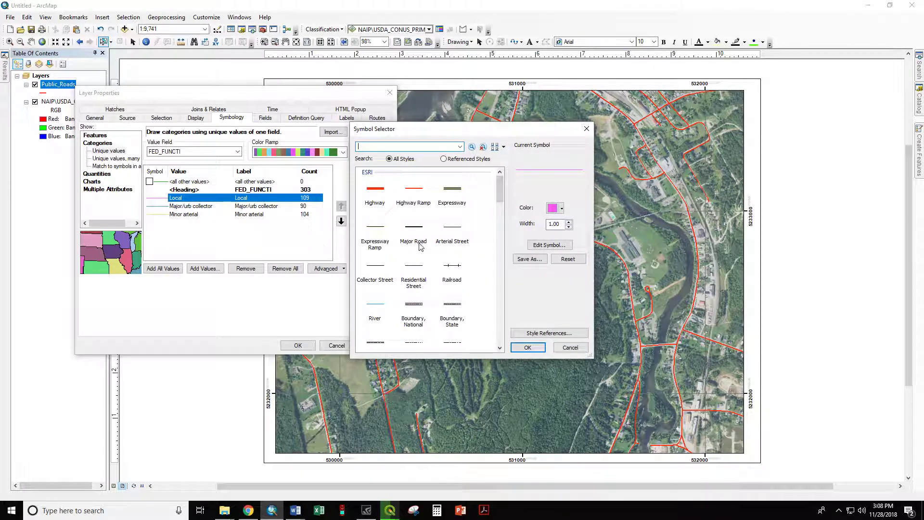
# Give Local the black Major Road symbol, Minor arterial the red Highway symbol, and apply.
pyautogui.click(413, 229)
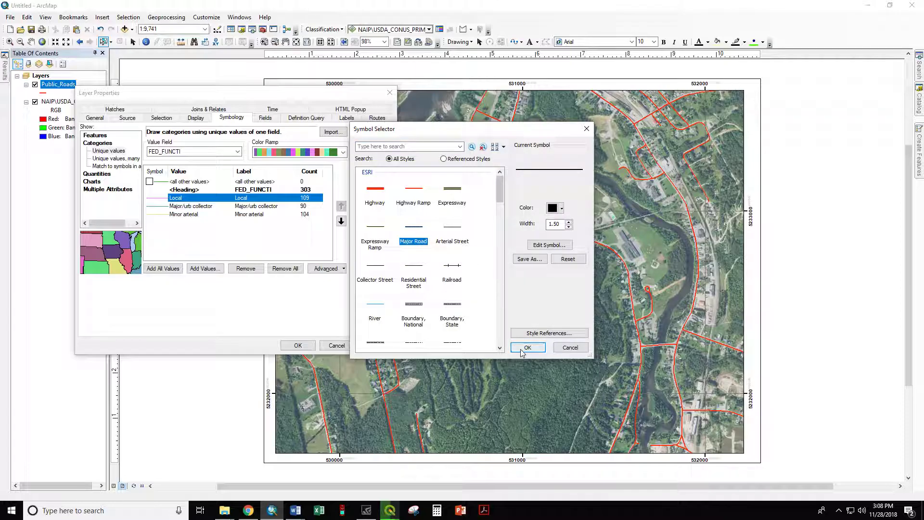
pyautogui.click(528, 347)
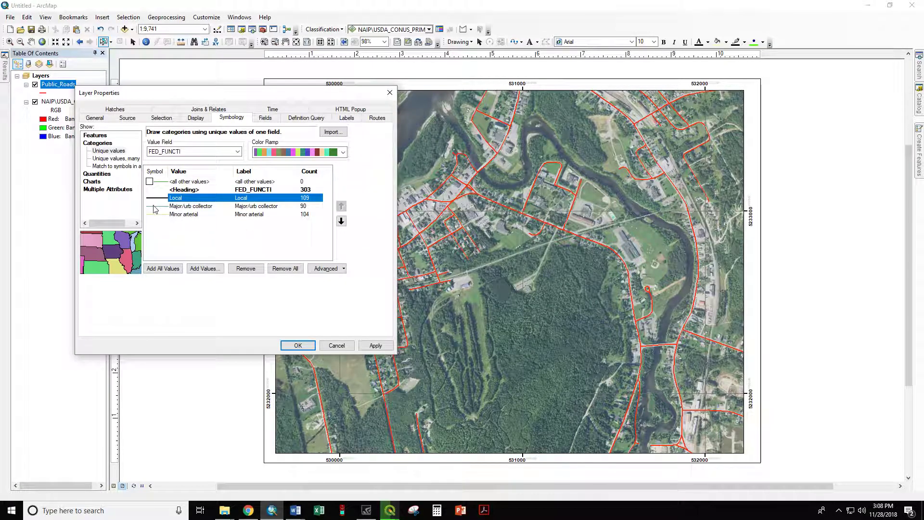
pyautogui.click(156, 206)
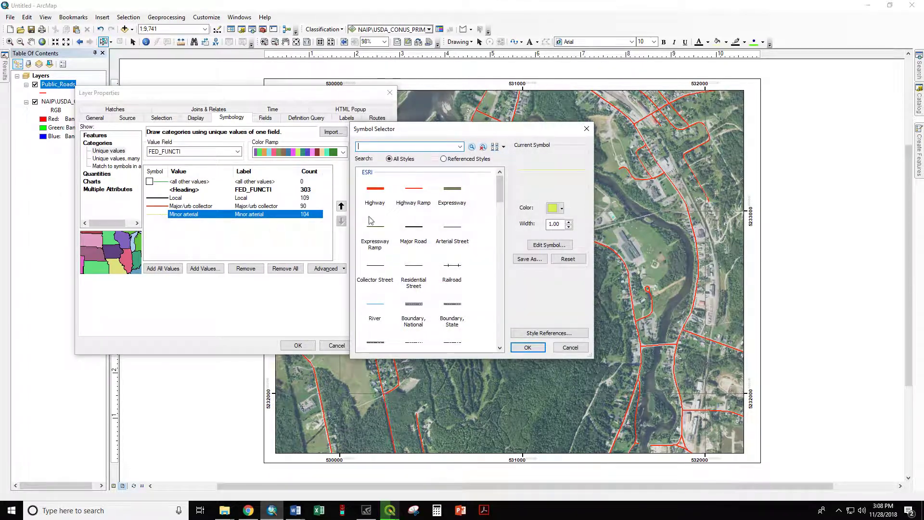
pyautogui.click(528, 346)
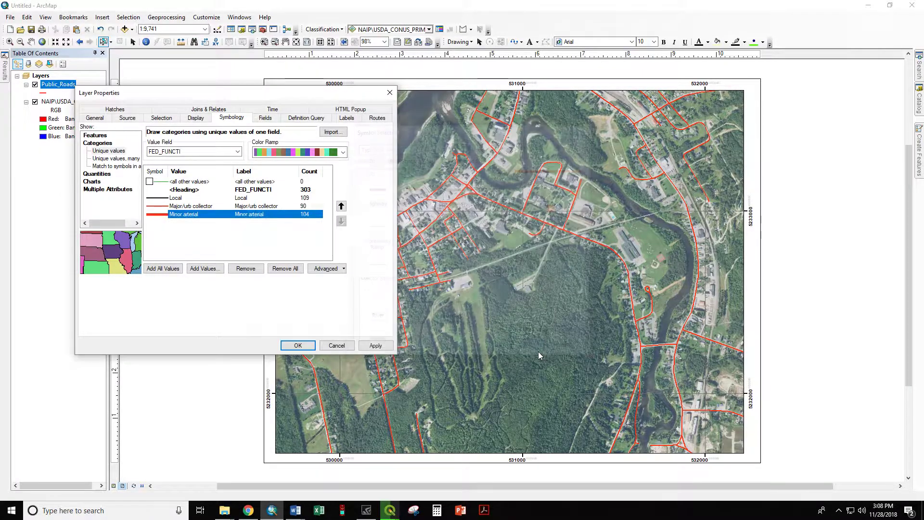
pyautogui.click(299, 345)
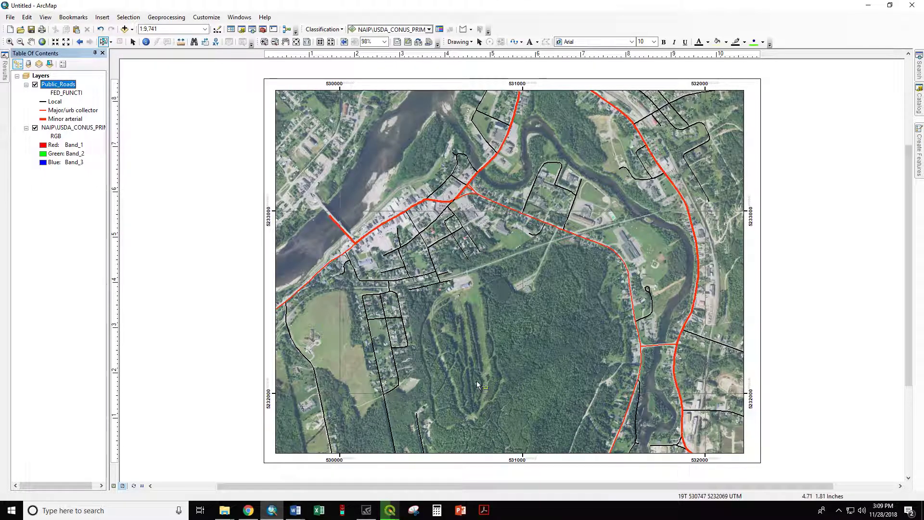
pyautogui.moveTo(613, 259)
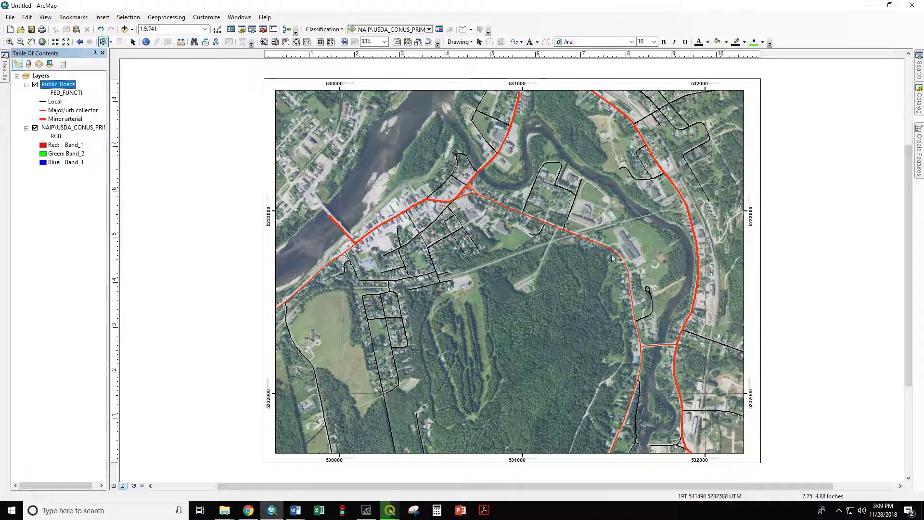
pyautogui.moveTo(436, 209)
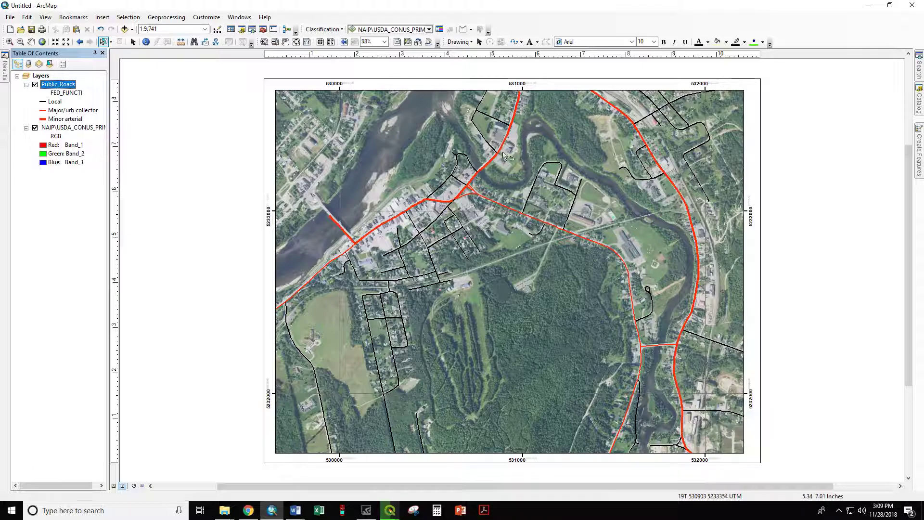
pyautogui.moveTo(641, 323)
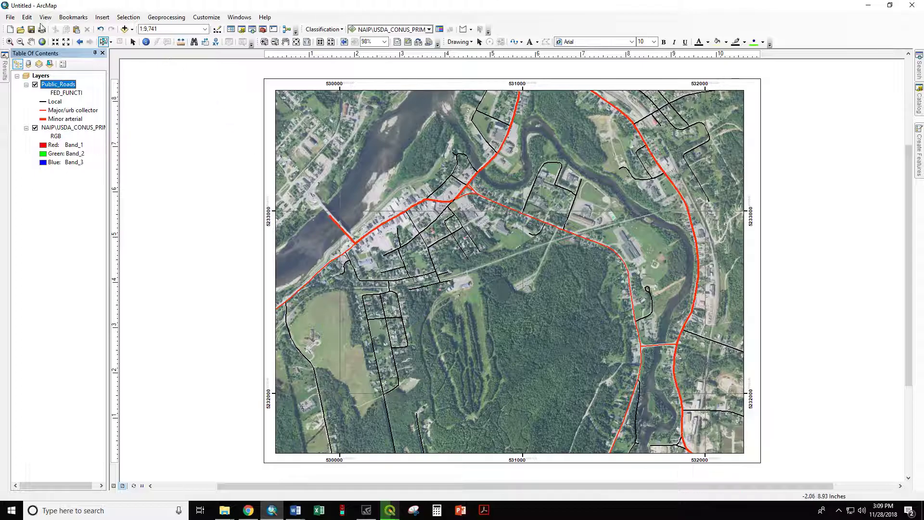
pyautogui.moveTo(108, 167)
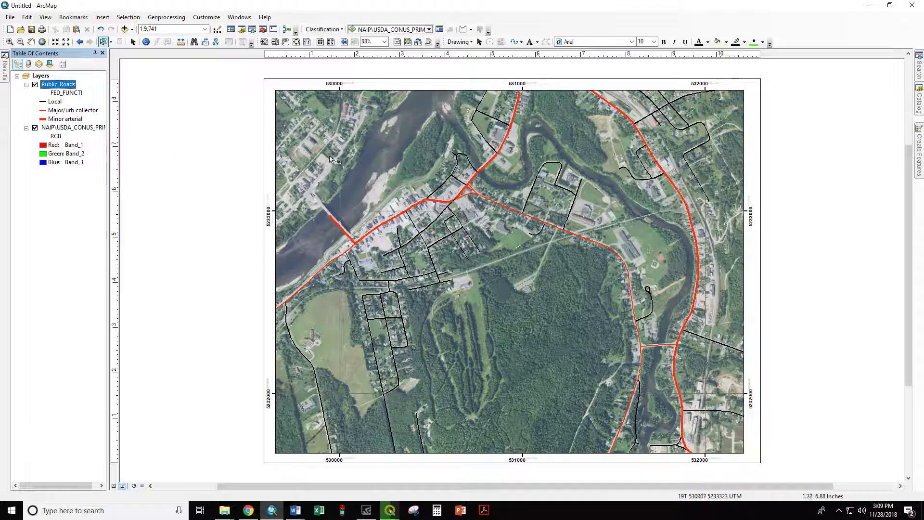
pyautogui.moveTo(81, 73)
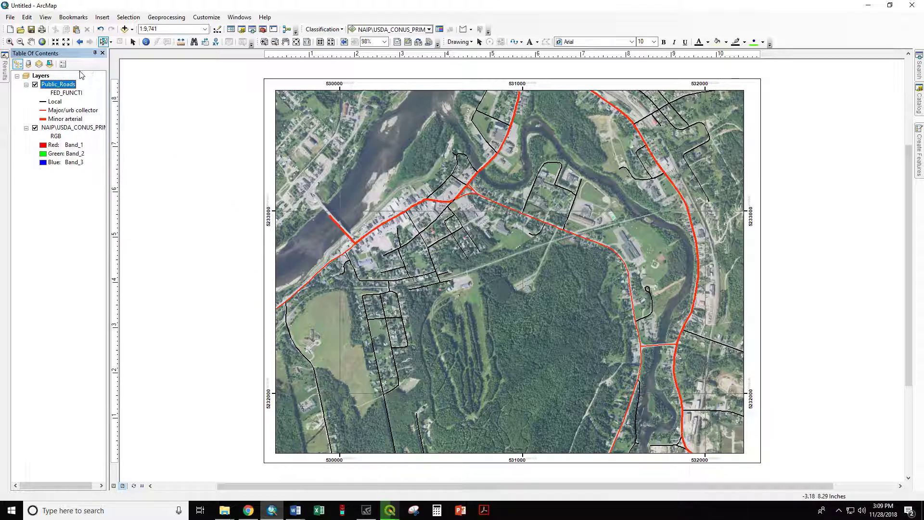
pyautogui.rightClick(58, 85)
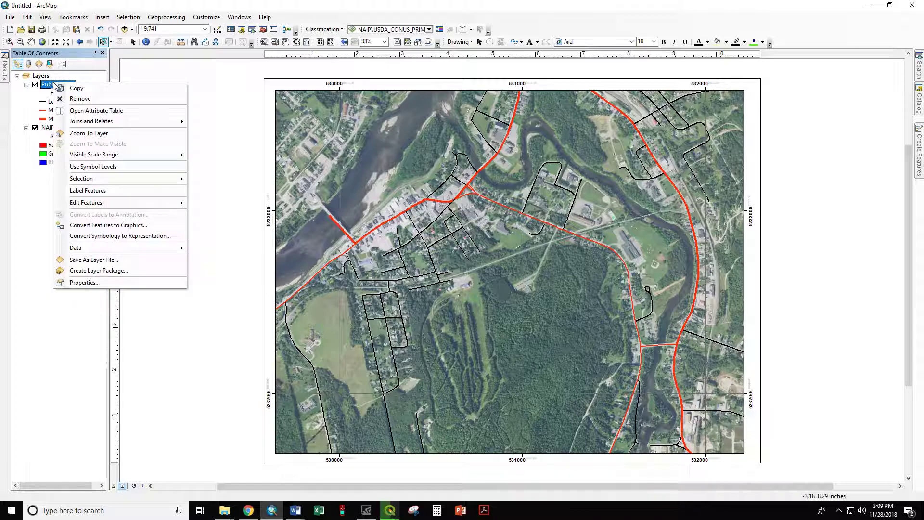
pyautogui.click(96, 110)
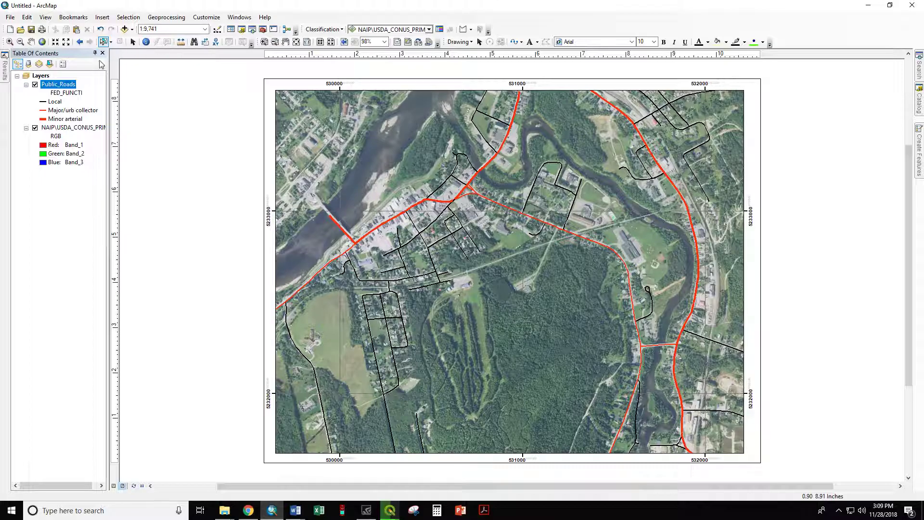
pyautogui.rightClick(57, 83)
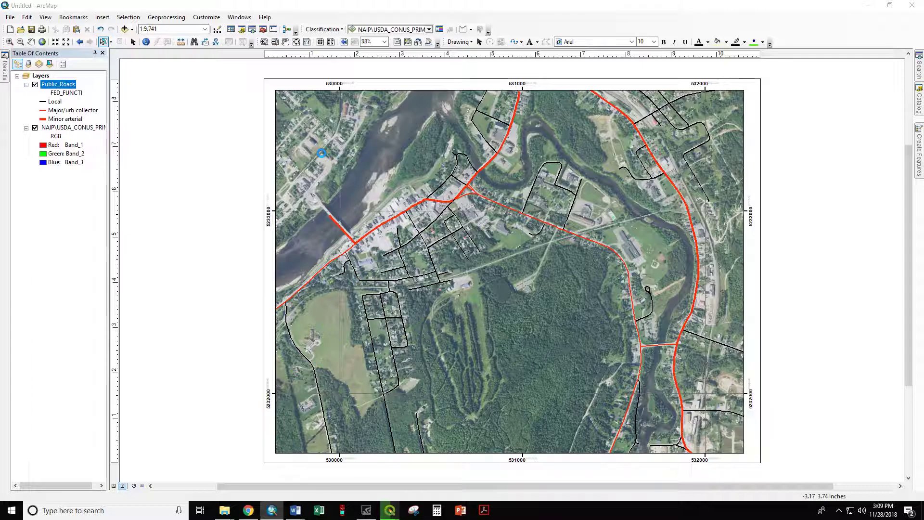
# Set the Value Field to JURISDICTI and add all its values as categories.
pyautogui.doubleClick(58, 83)
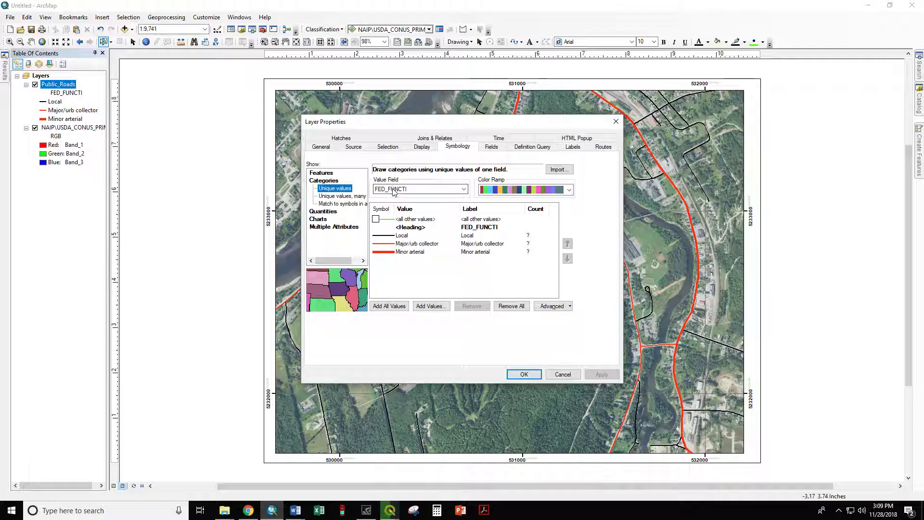
pyautogui.click(463, 189)
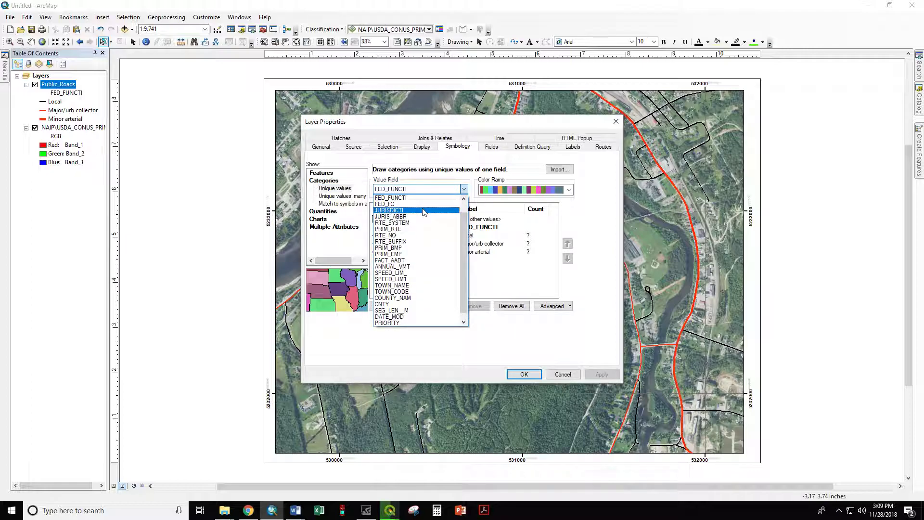
pyautogui.click(389, 210)
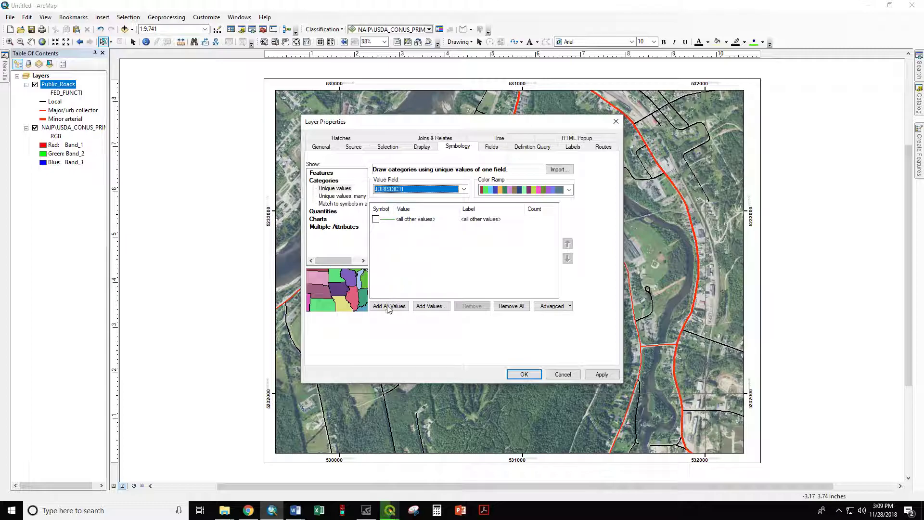
pyautogui.click(389, 306)
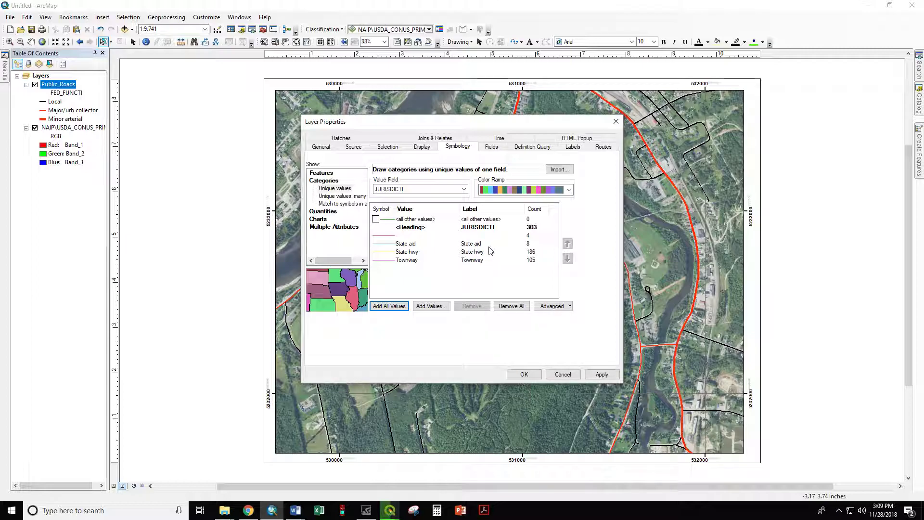
pyautogui.moveTo(476, 265)
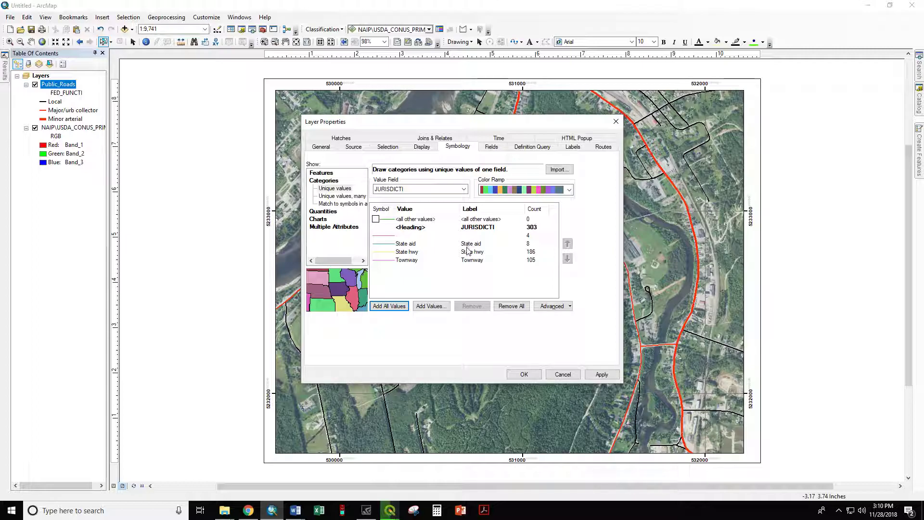
# Remove the State aid and blank categories and check <all other values>.
pyautogui.click(405, 244)
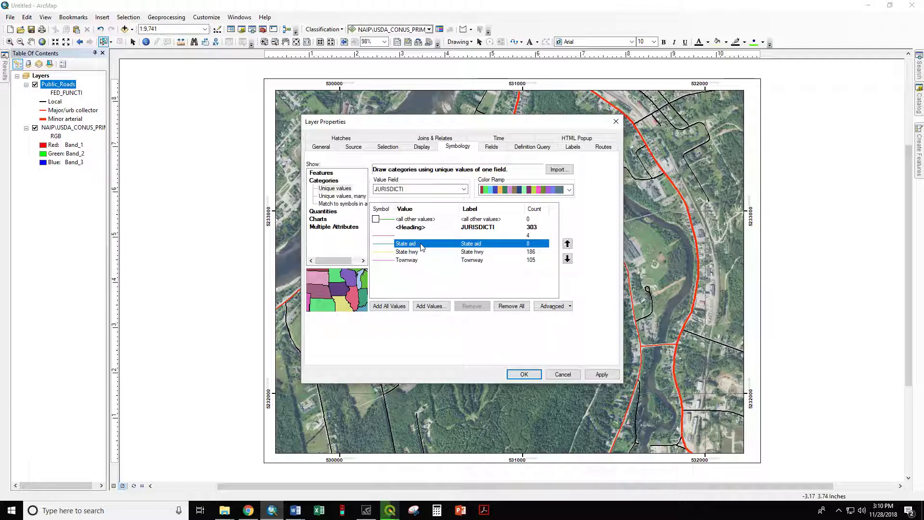
pyautogui.click(472, 306)
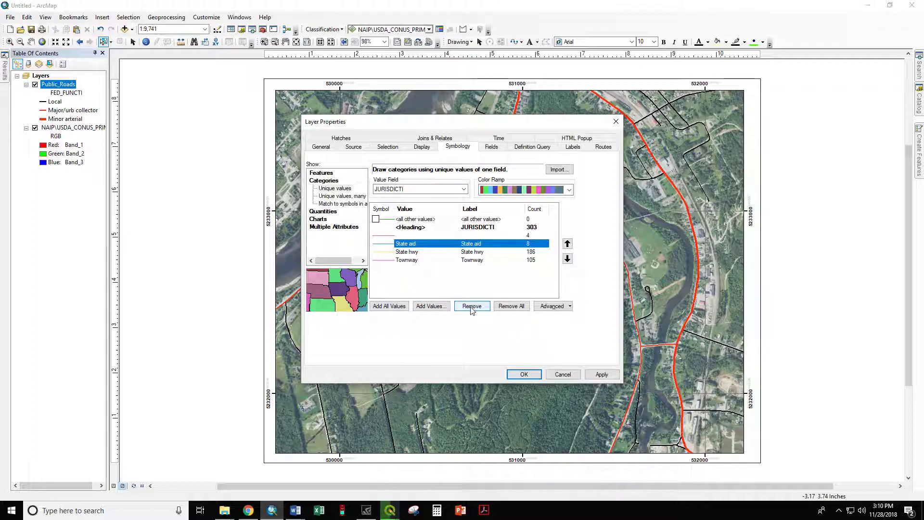
pyautogui.click(472, 307)
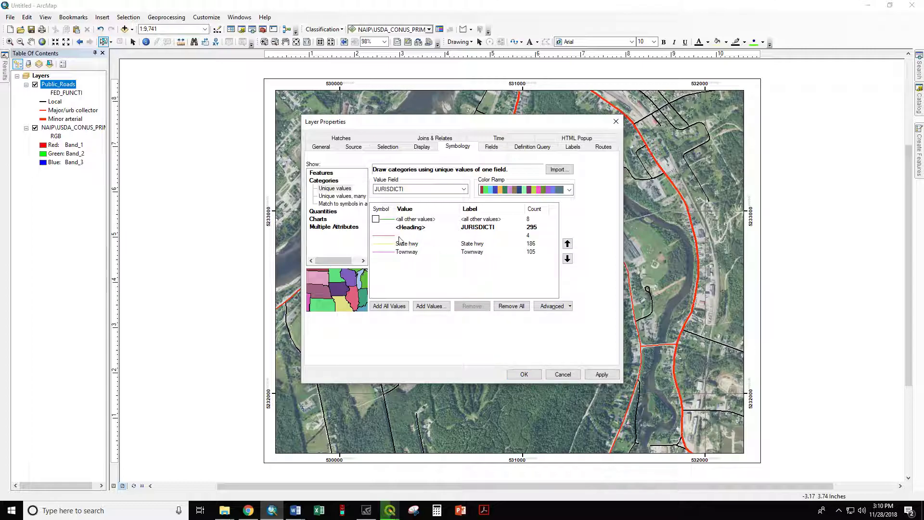
pyautogui.click(472, 306)
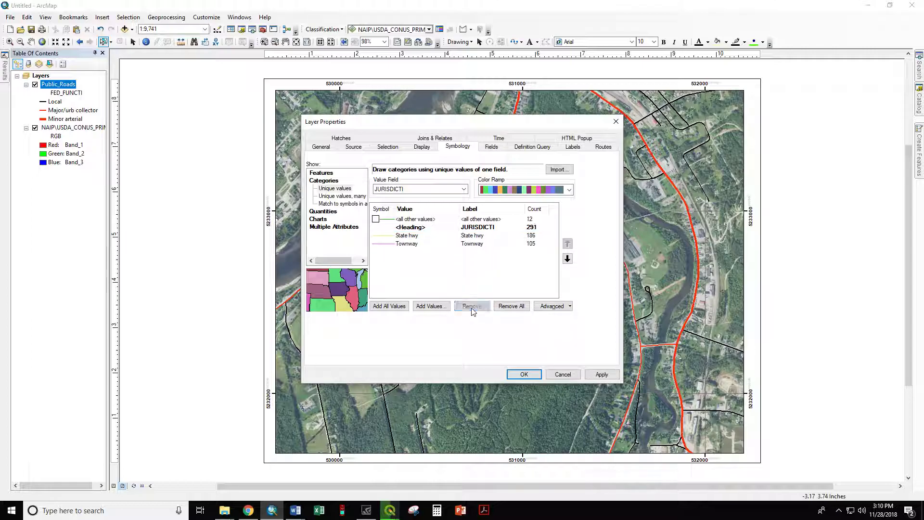
pyautogui.click(375, 220)
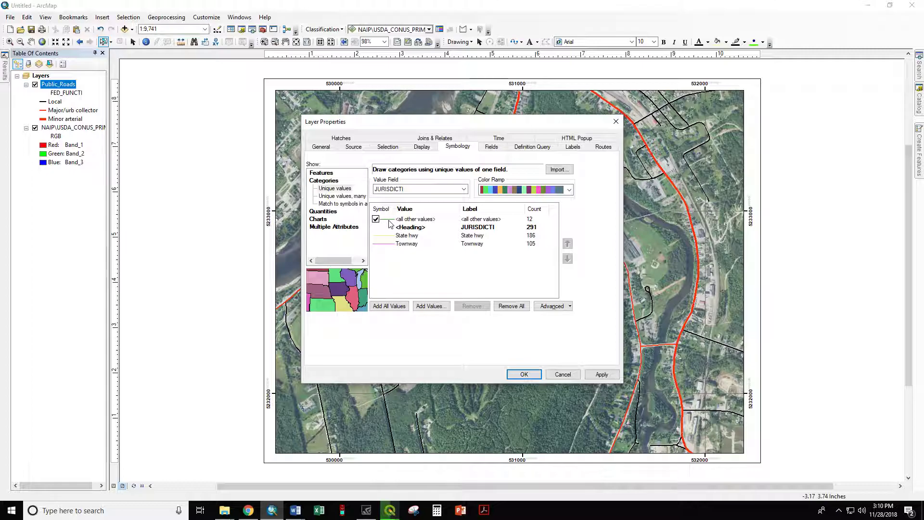
# Edit the State hwy symbol's colour and line width and confirm it.
pyautogui.click(383, 219)
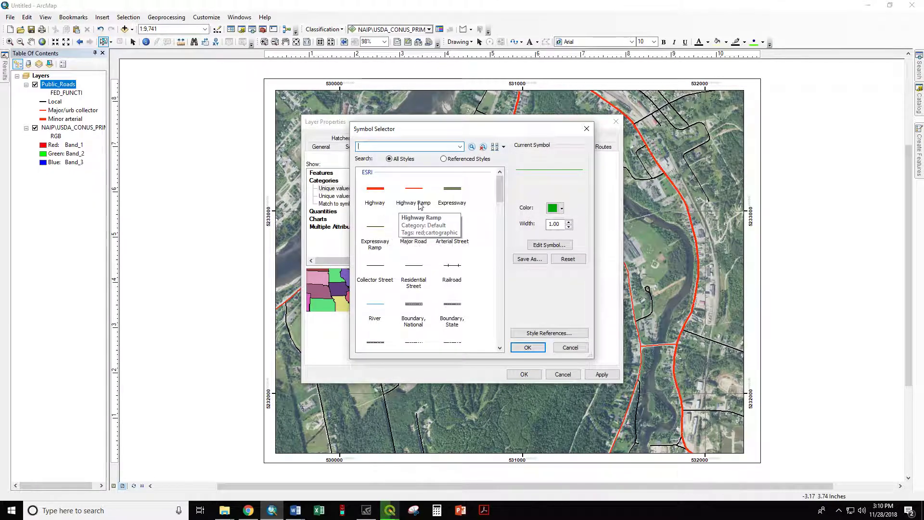
pyautogui.moveTo(410, 230)
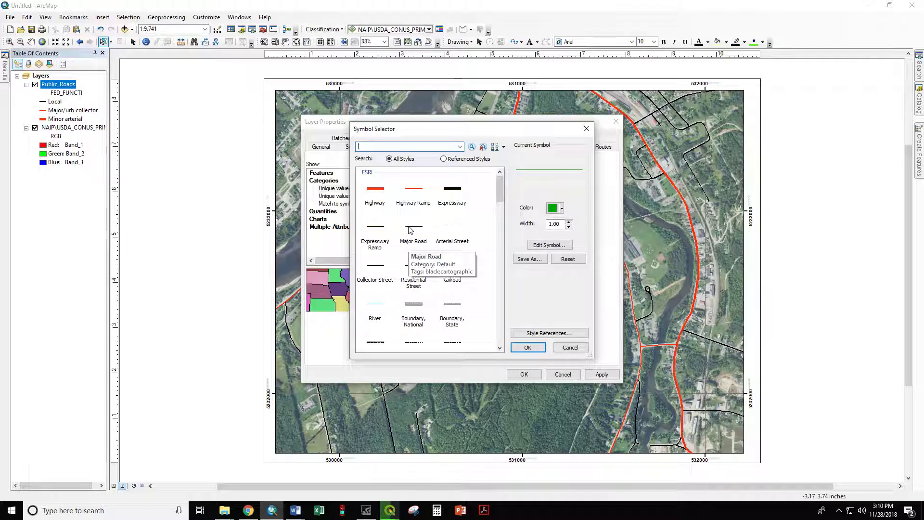
pyautogui.moveTo(414, 191)
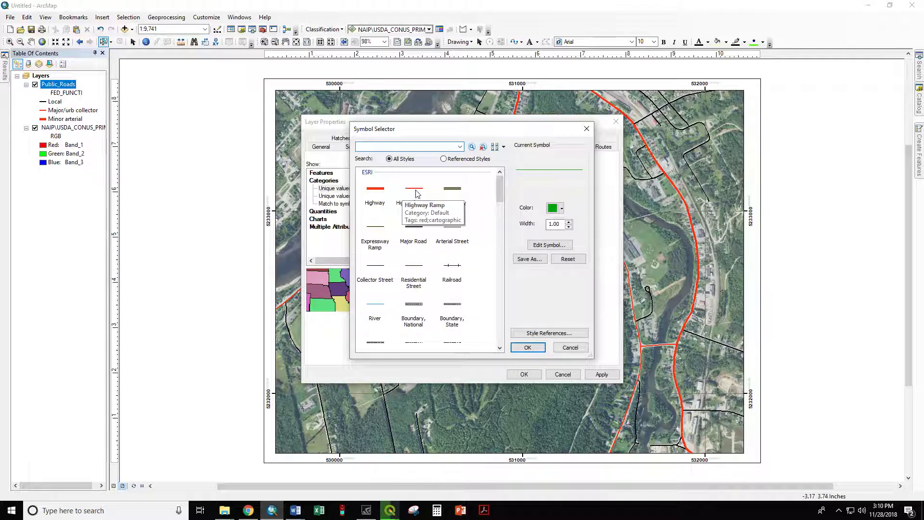
pyautogui.click(563, 208)
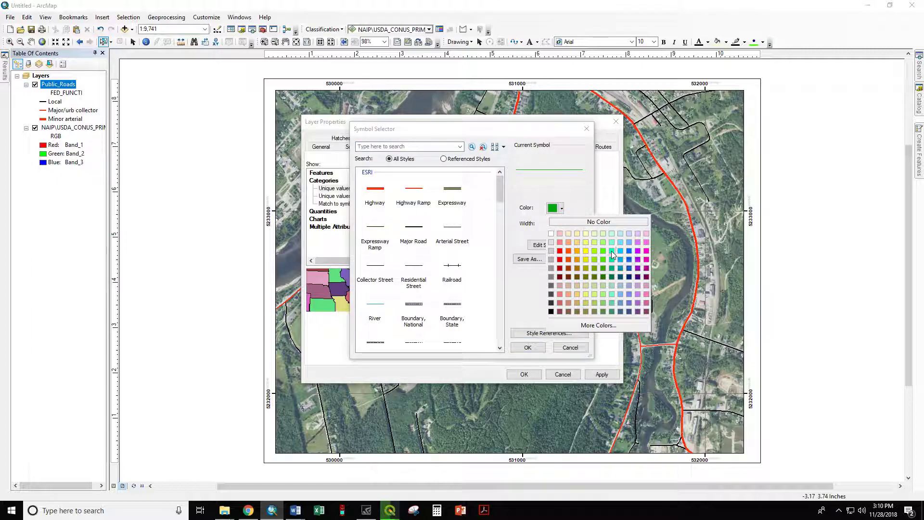
pyautogui.click(594, 249)
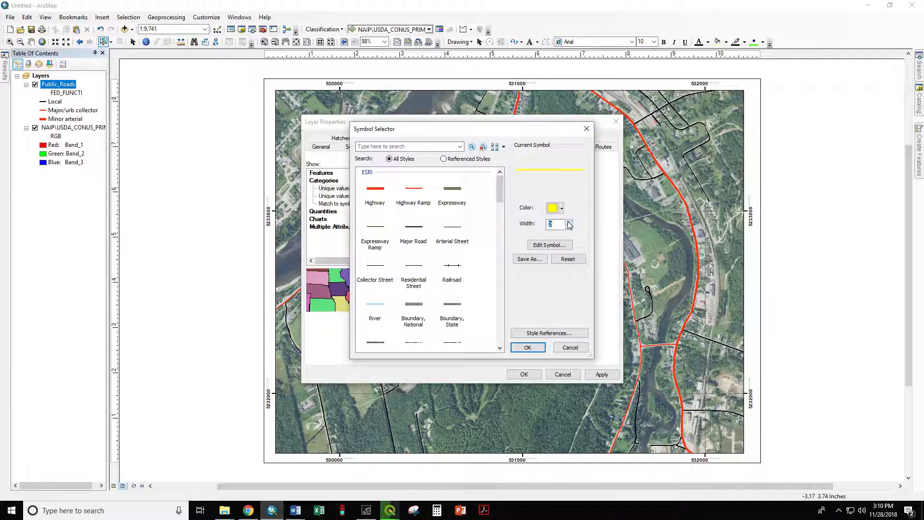
pyautogui.click(528, 346)
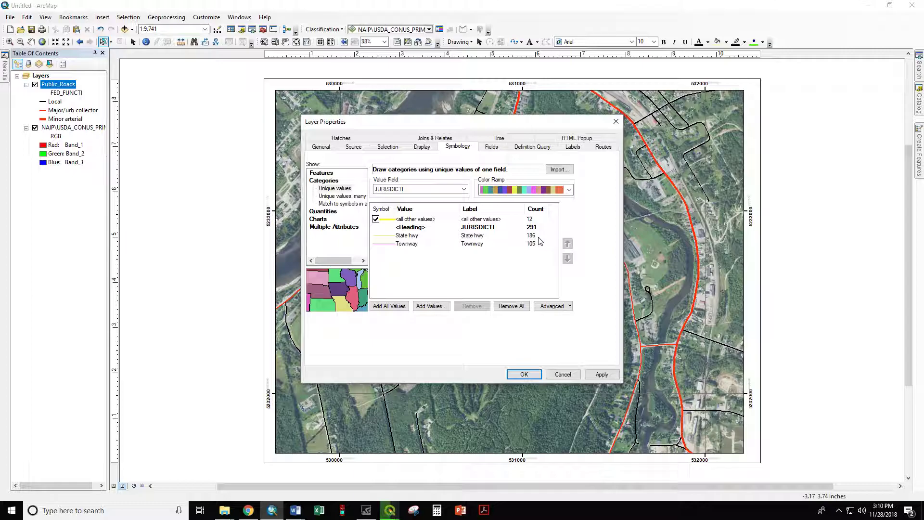
pyautogui.moveTo(536, 251)
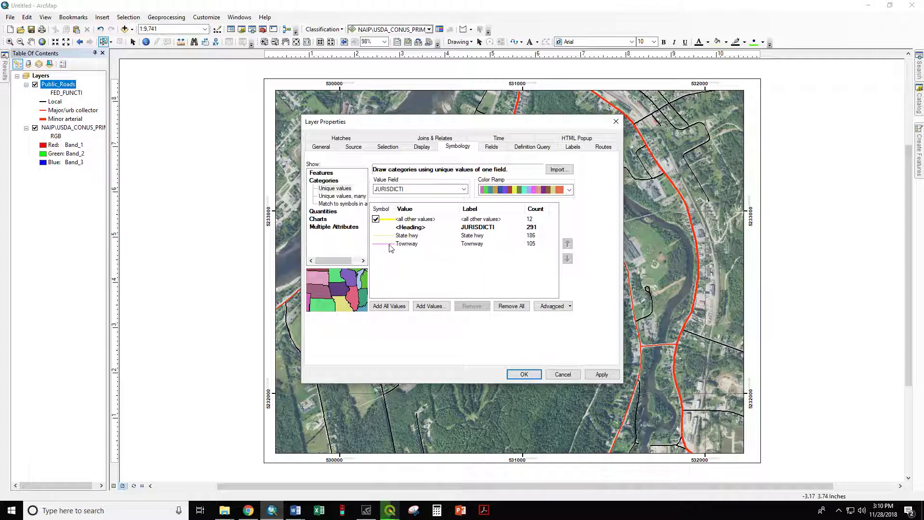
# Choose a black line symbol for the Townway category.
pyautogui.doubleClick(383, 244)
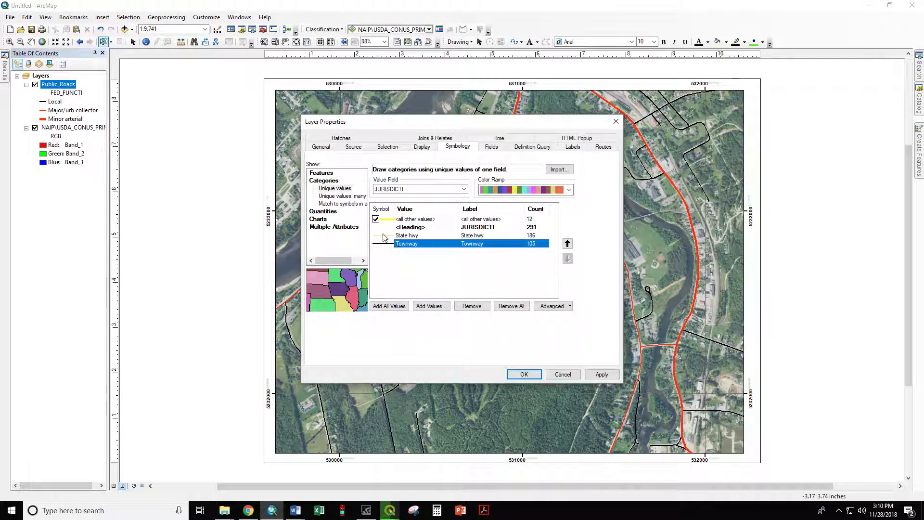
pyautogui.click(381, 244)
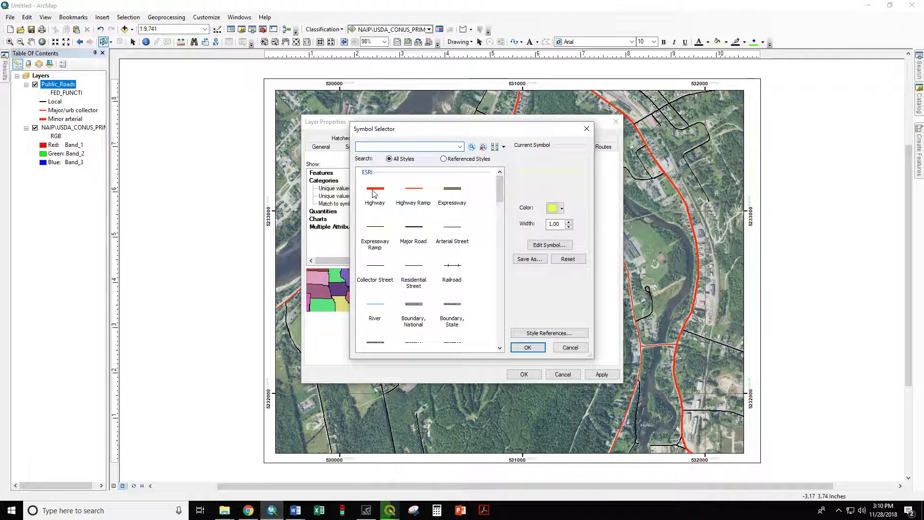
pyautogui.click(375, 189)
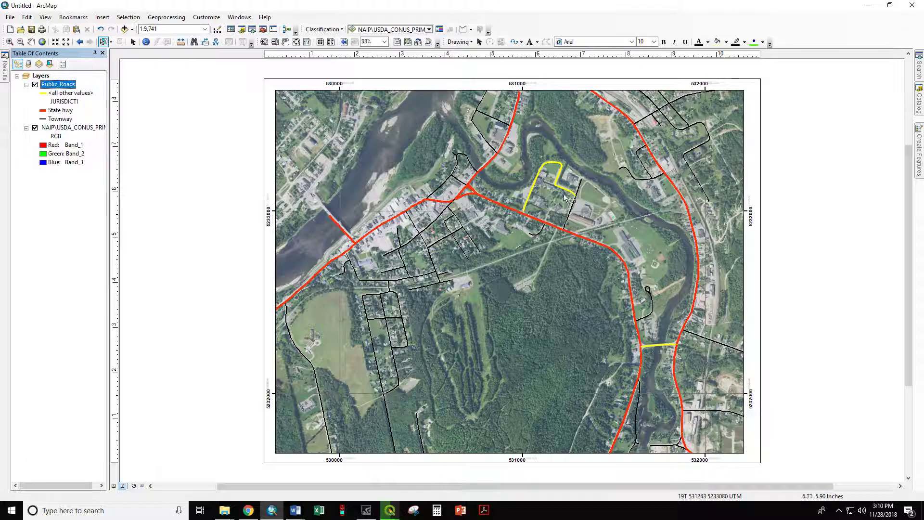
pyautogui.moveTo(672, 348)
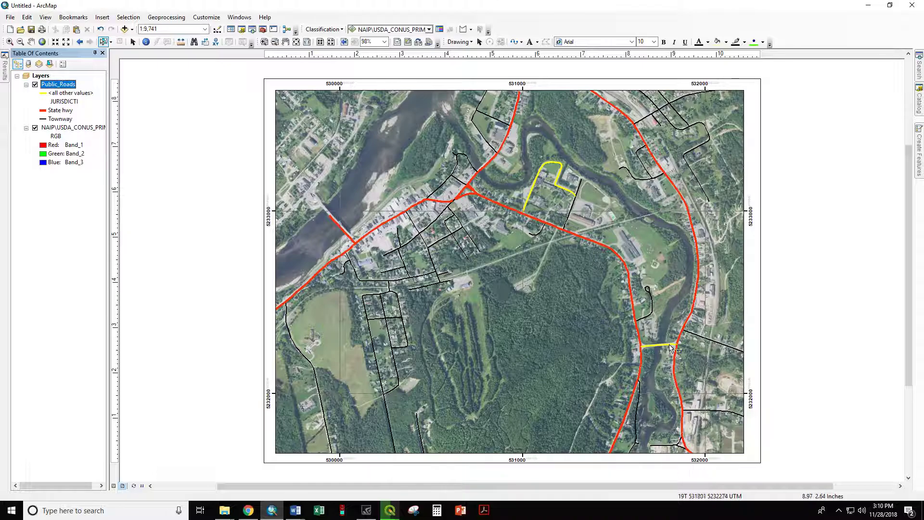
pyautogui.moveTo(660, 351)
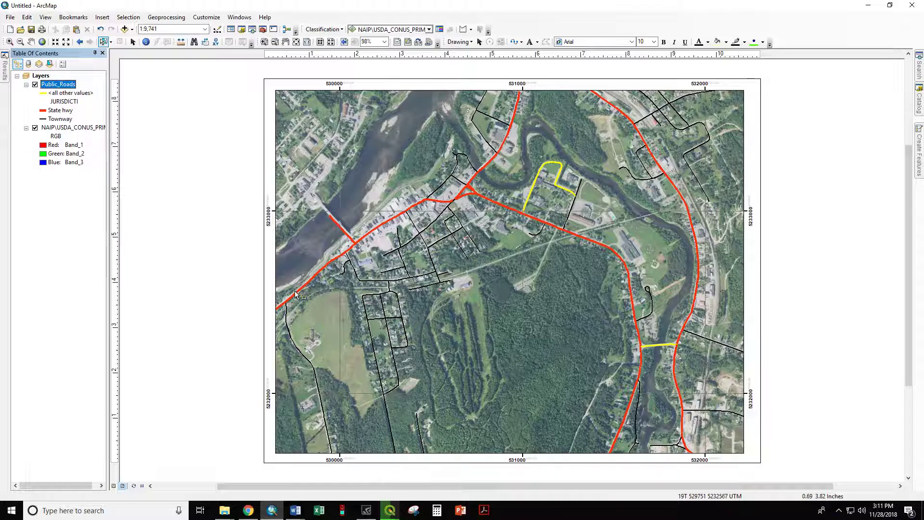
pyautogui.moveTo(477, 154)
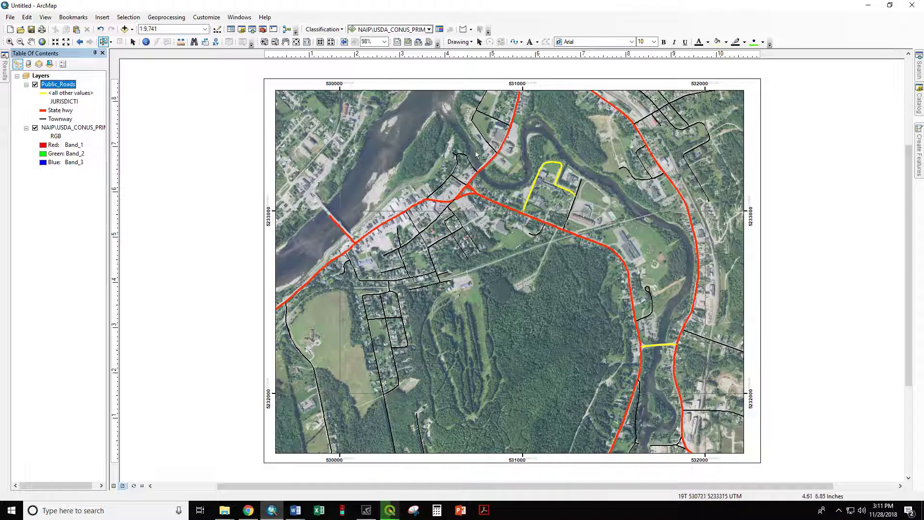
pyautogui.moveTo(699, 216)
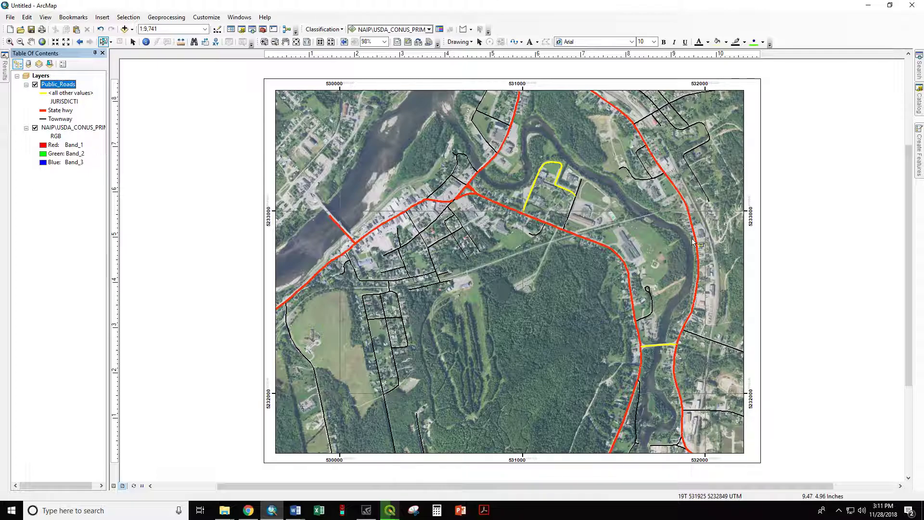
pyautogui.moveTo(434, 278)
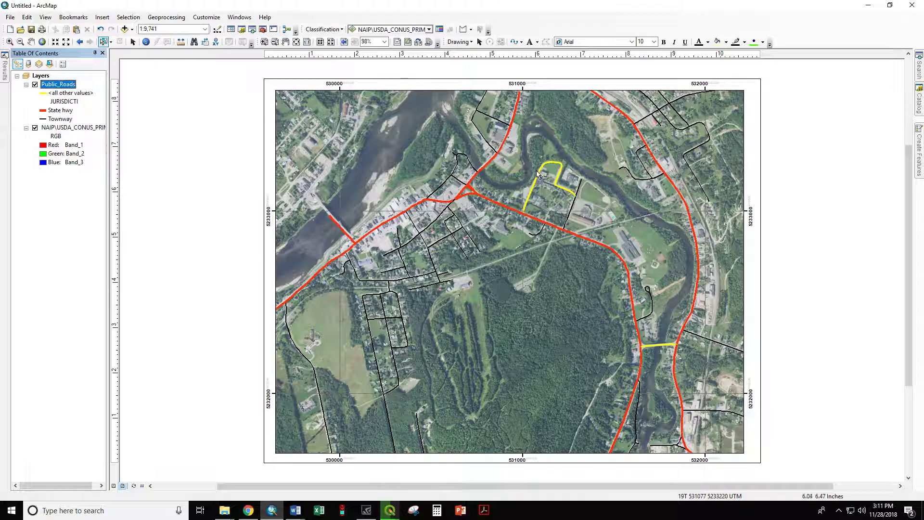
pyautogui.moveTo(222, 226)
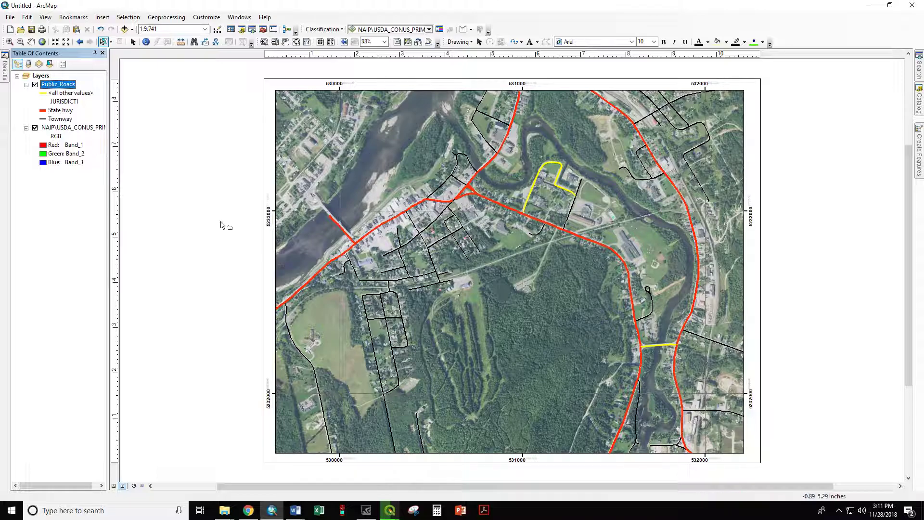
pyautogui.click(146, 42)
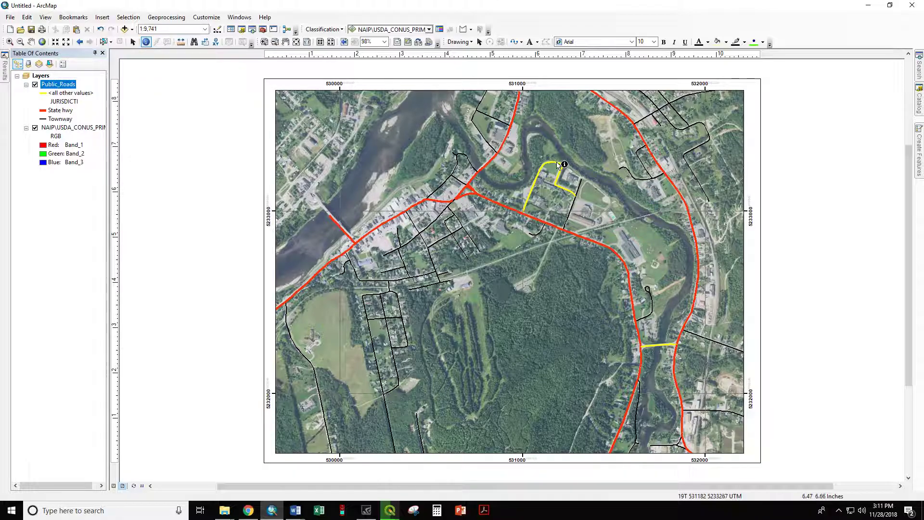
pyautogui.click(558, 164)
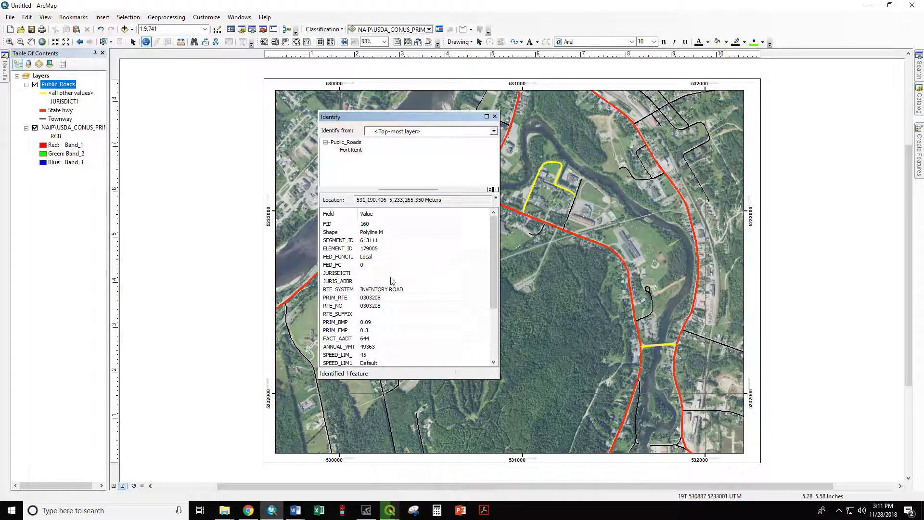
pyautogui.click(366, 256)
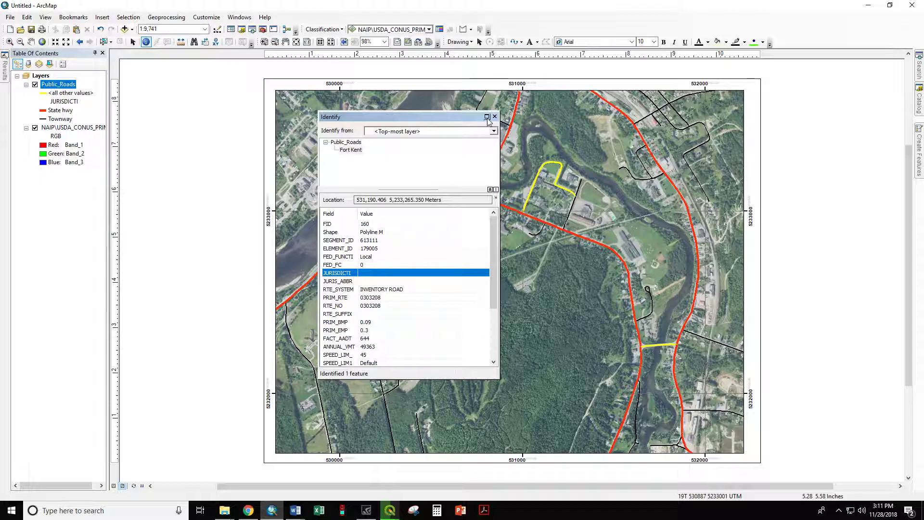
pyautogui.click(495, 116)
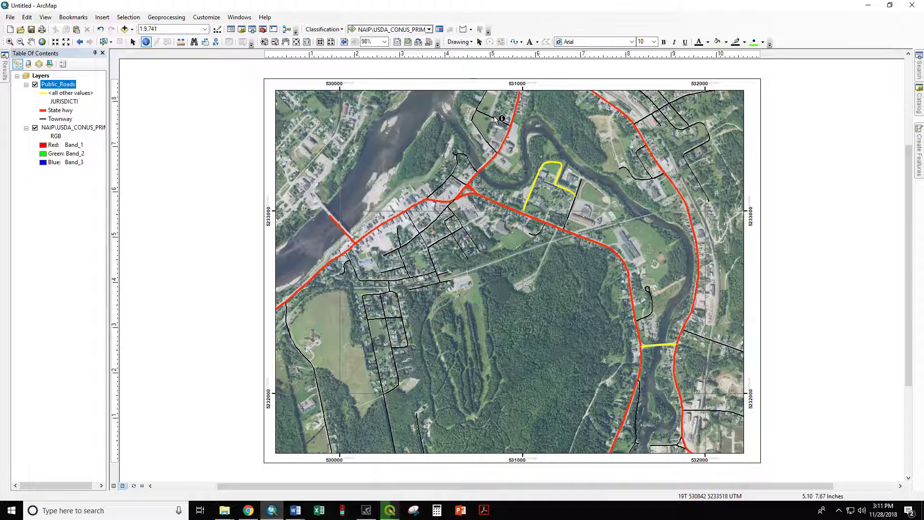
pyautogui.moveTo(103, 43)
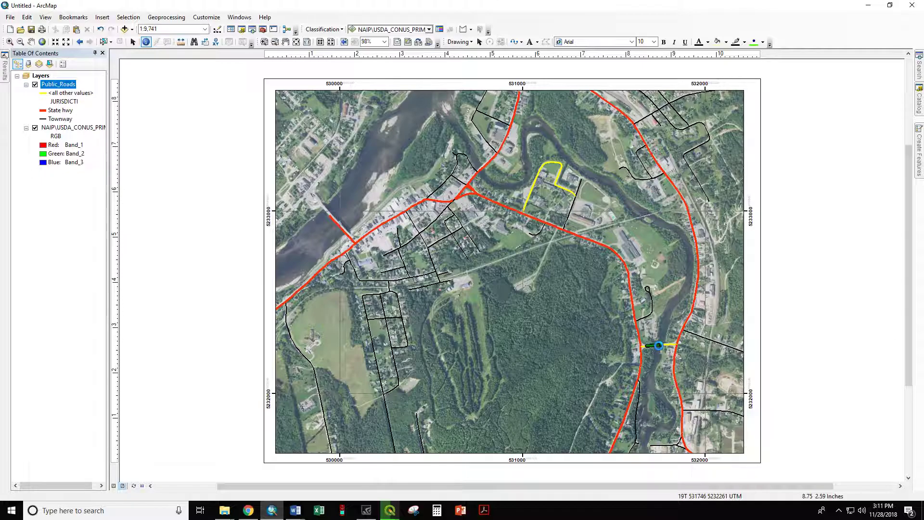
pyautogui.click(659, 345)
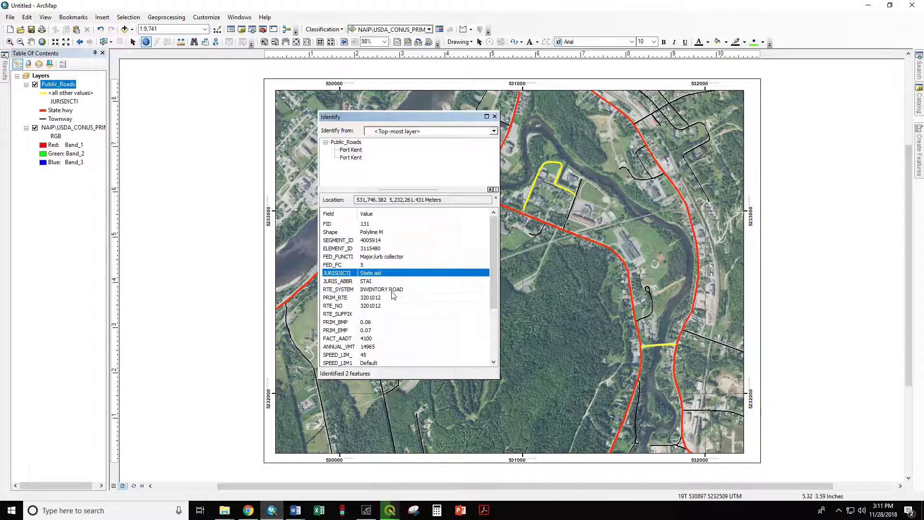
pyautogui.moveTo(387, 280)
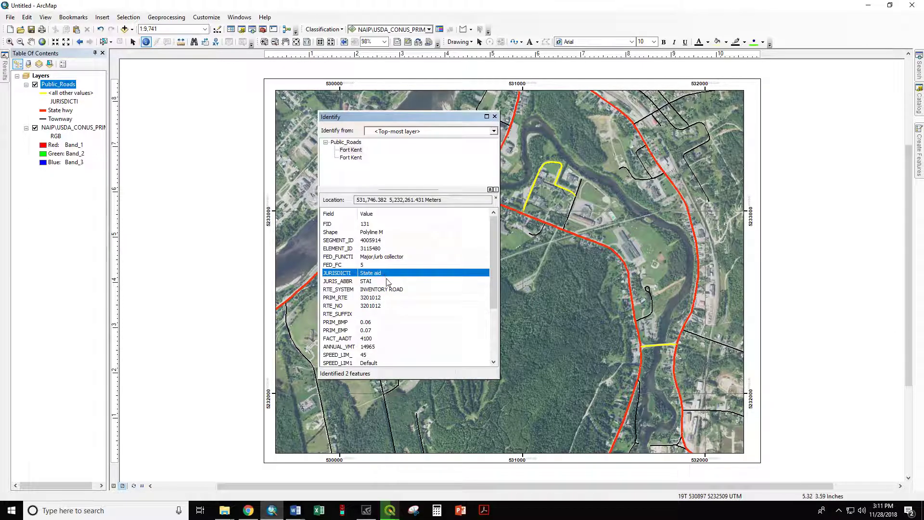
pyautogui.scroll(-3)
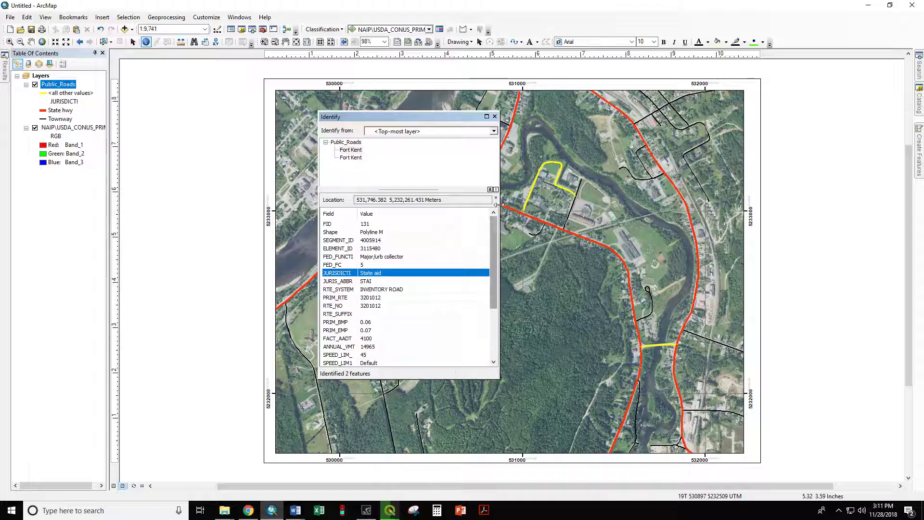
pyautogui.click(495, 116)
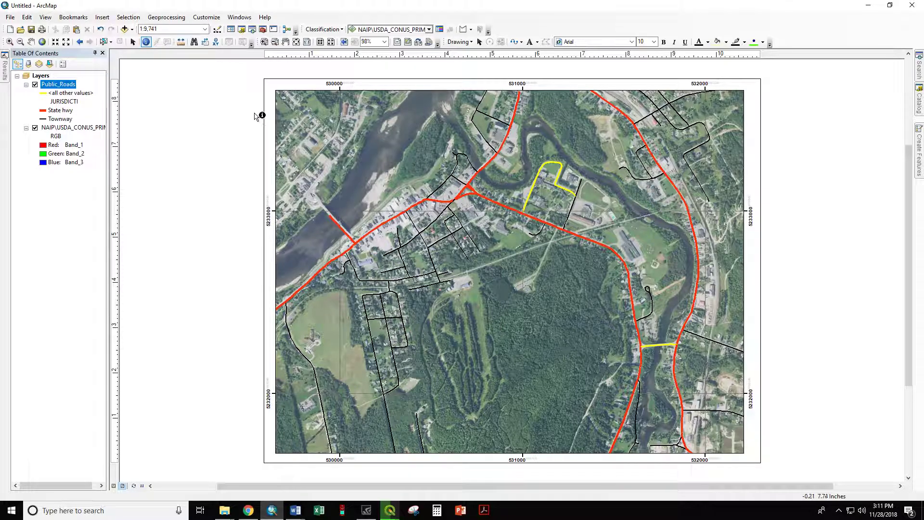
pyautogui.moveTo(601, 181)
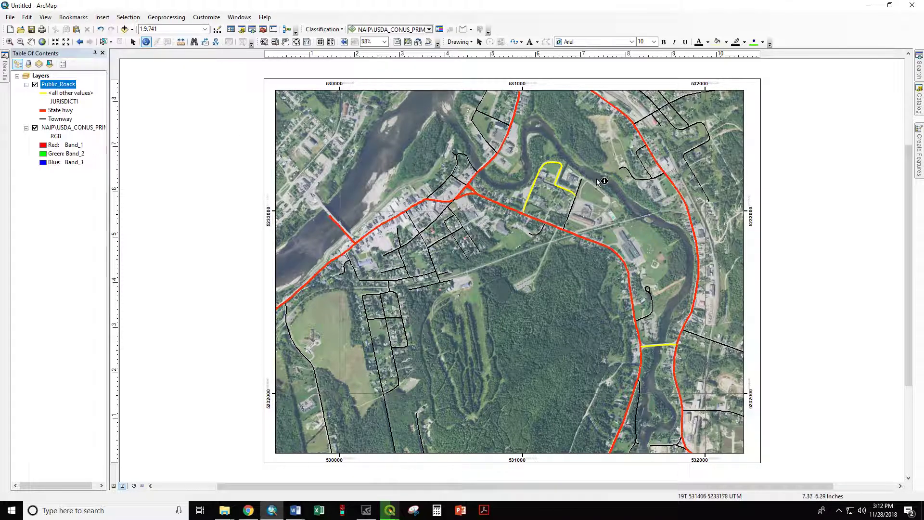
pyautogui.moveTo(183, 129)
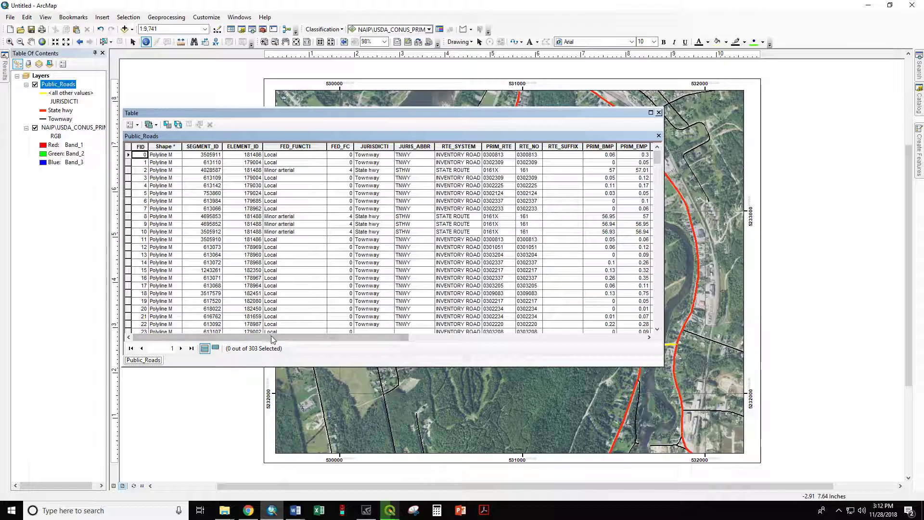
# Scroll to the SPEED_LIM1 column's Posted/Default values and close the table.
pyautogui.hscroll(3)
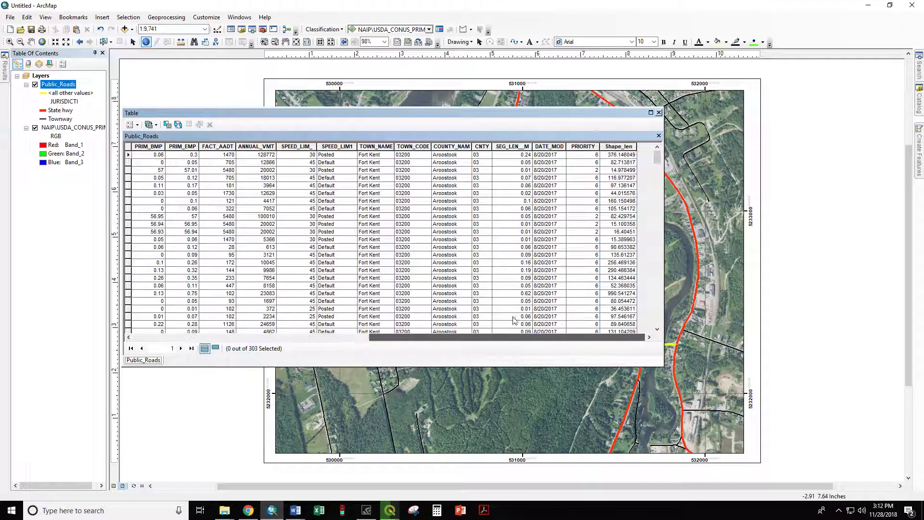
pyautogui.moveTo(530, 321)
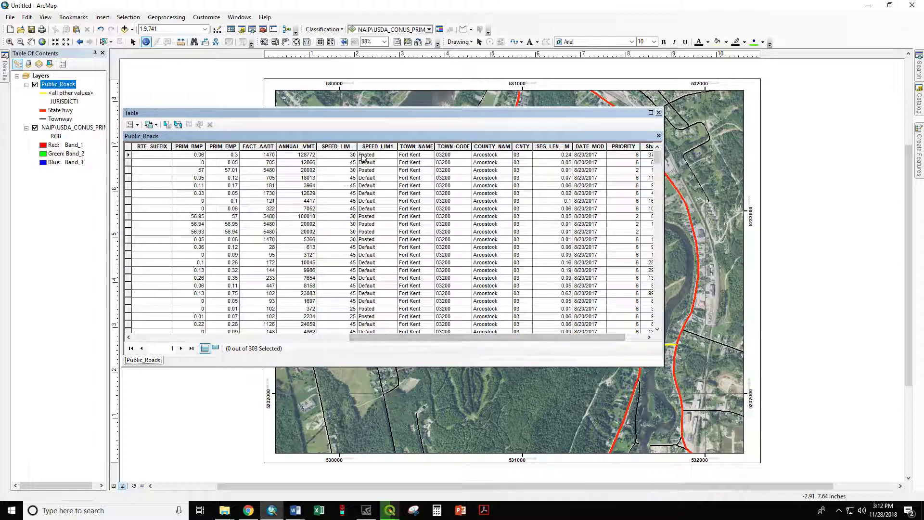
pyautogui.moveTo(641, 115)
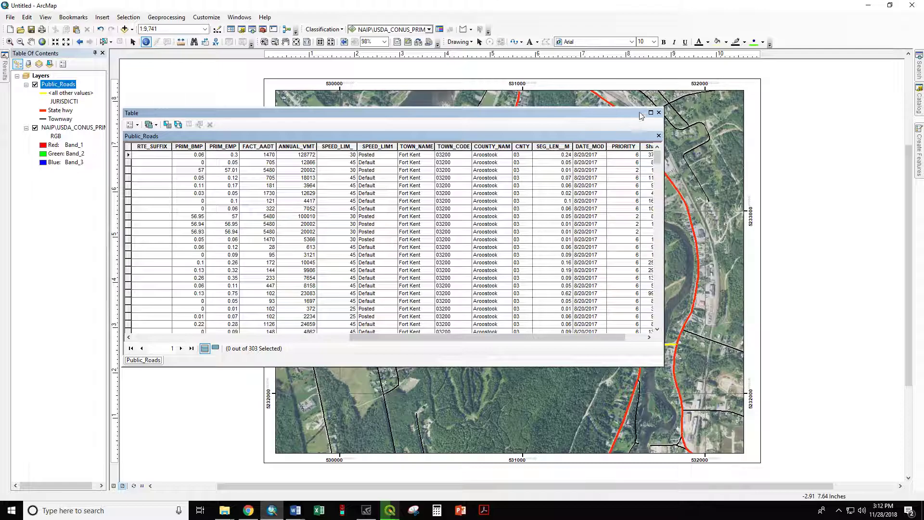
pyautogui.click(659, 112)
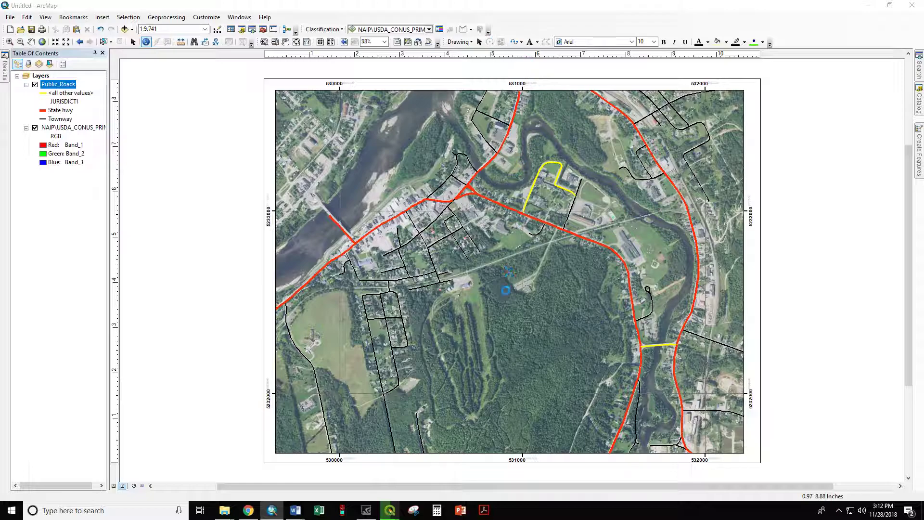
pyautogui.moveTo(486, 287)
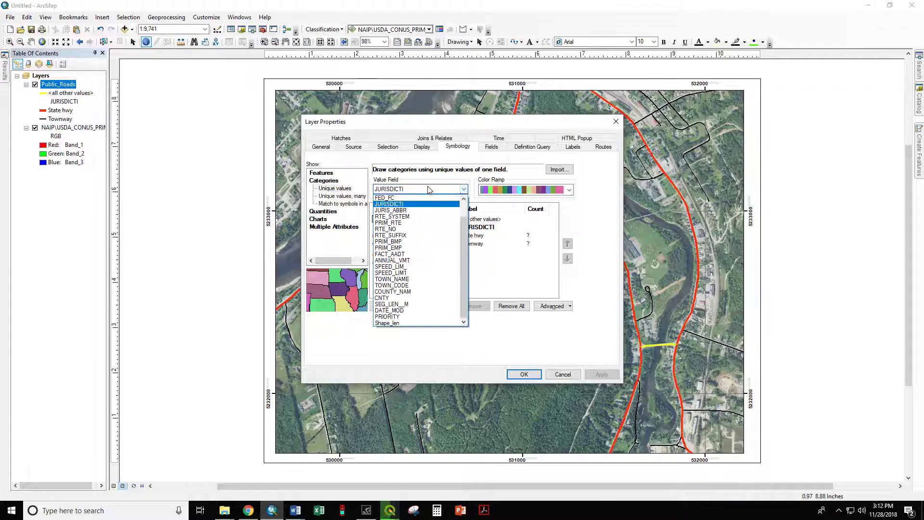
# Set the Value Field to SPEED_LIM_ and add all values 25, 30, 40 and 45.
pyautogui.click(391, 265)
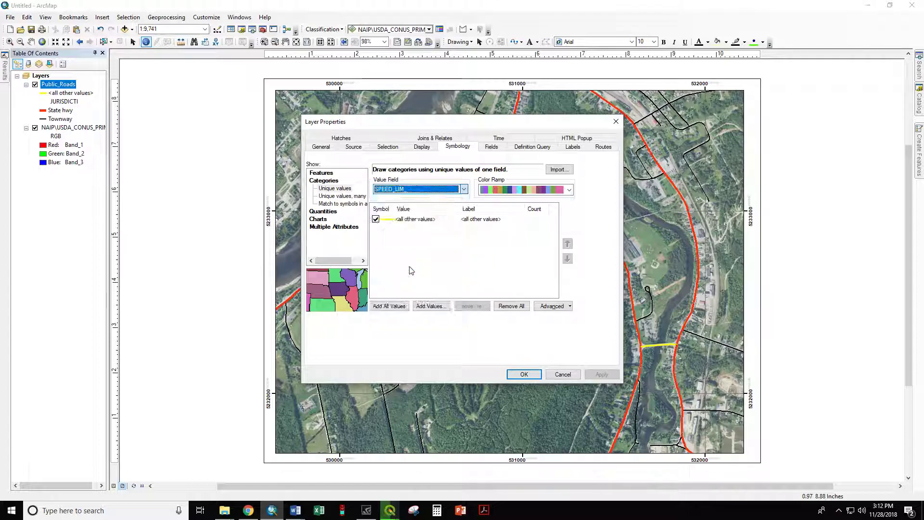
pyautogui.click(389, 306)
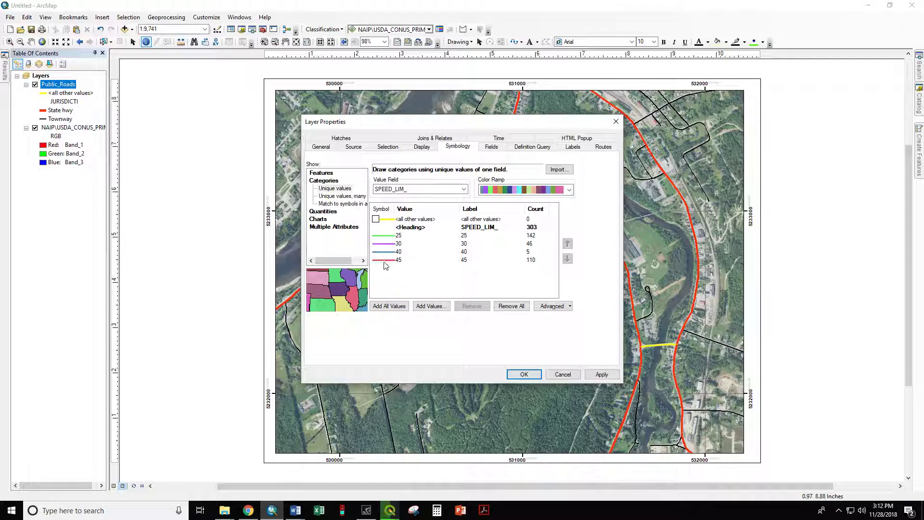
pyautogui.moveTo(397, 242)
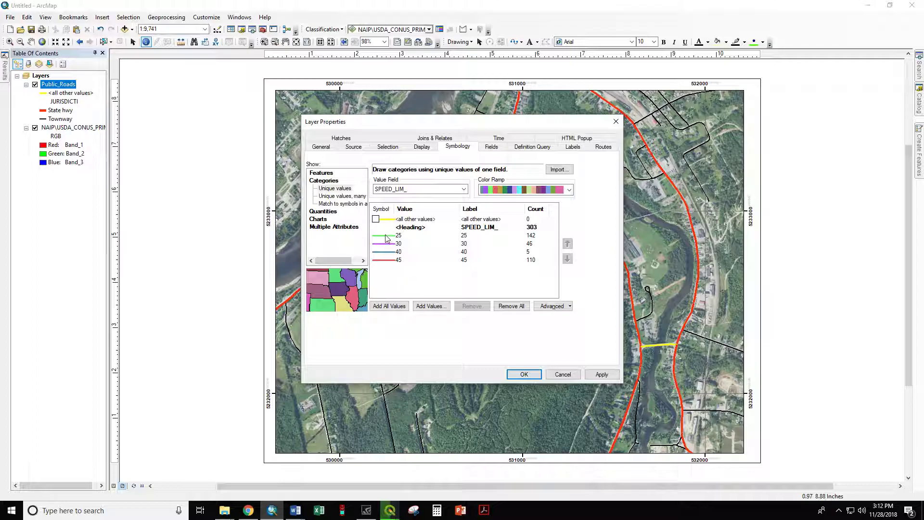
pyautogui.click(381, 235)
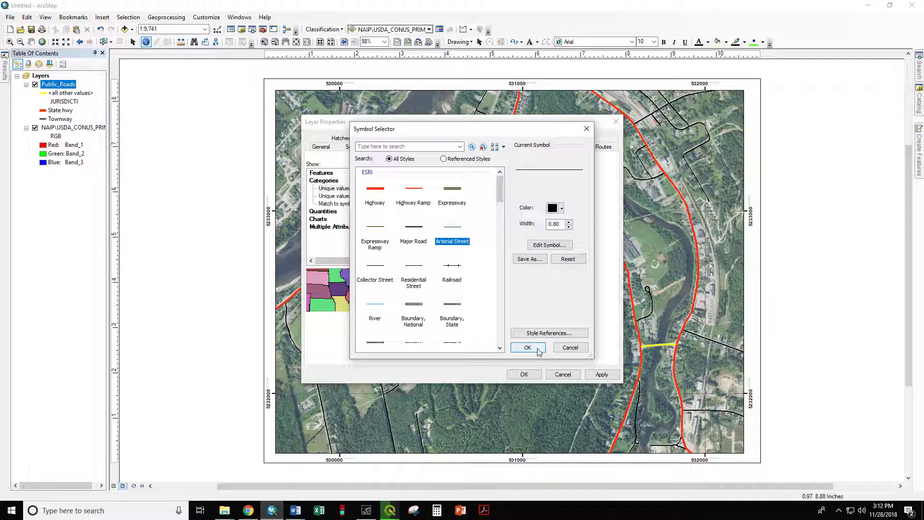
pyautogui.moveTo(421, 230)
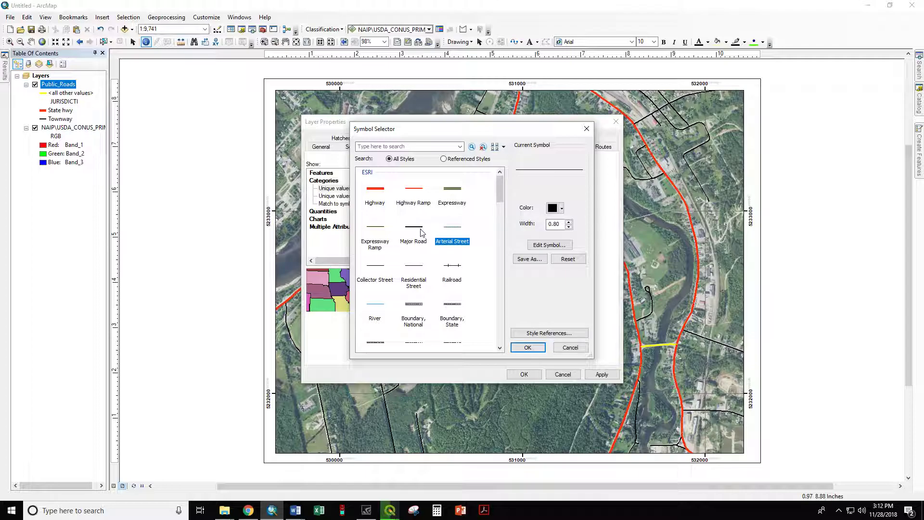
# Style speed classes 25 black, 30 green, 40 yellow, 45 red and apply to the map.
pyautogui.click(527, 347)
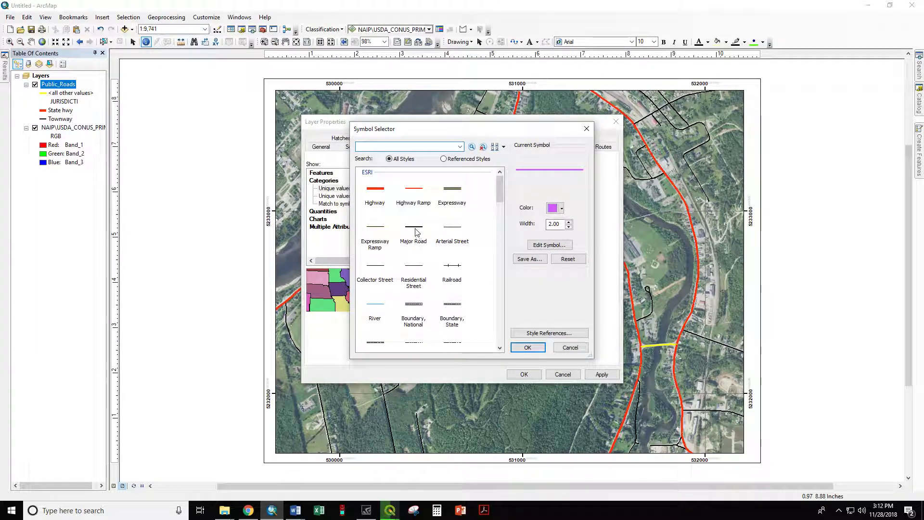
pyautogui.click(414, 226)
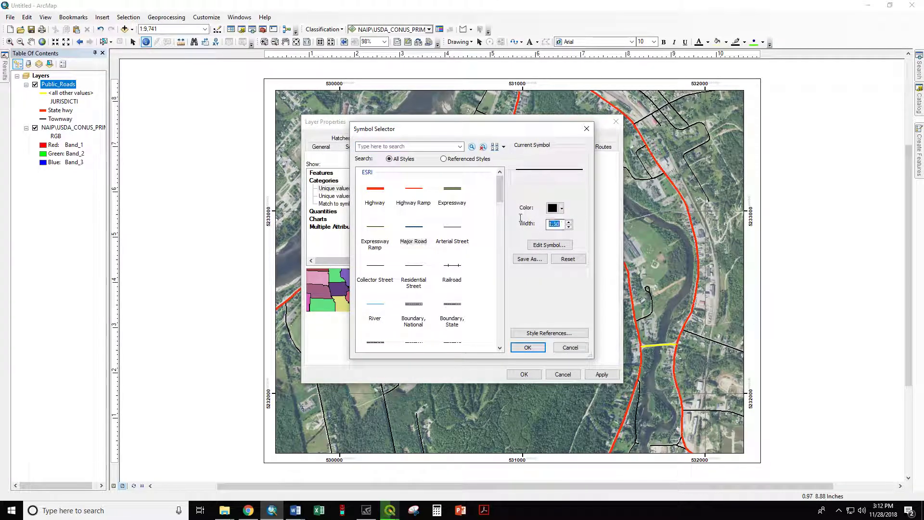
pyautogui.click(528, 347)
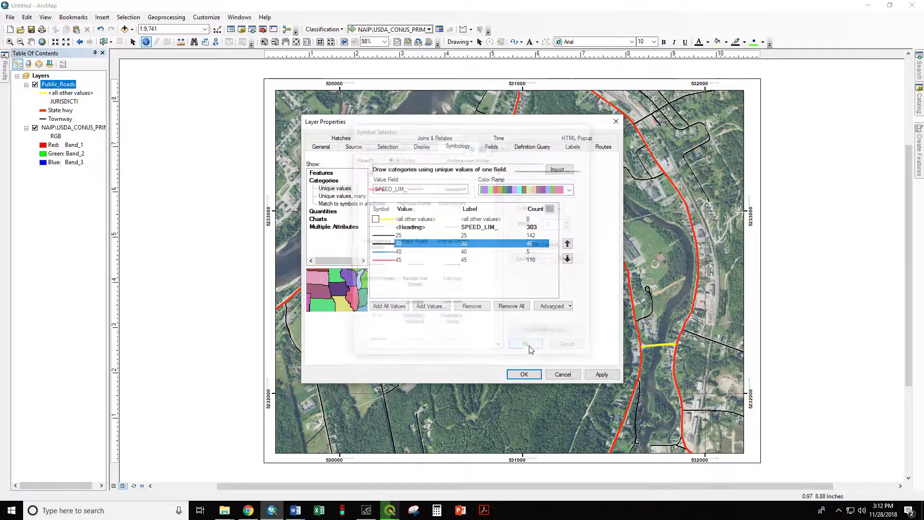
pyautogui.click(375, 242)
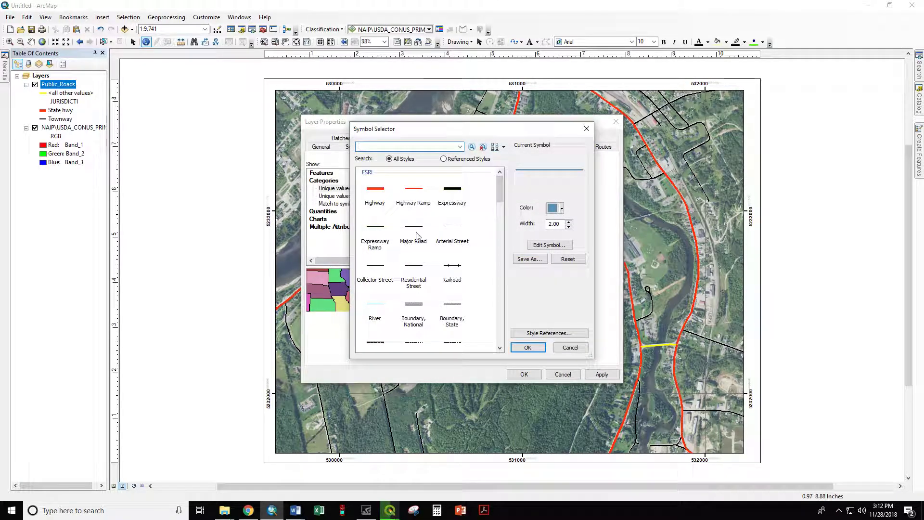
pyautogui.click(561, 208)
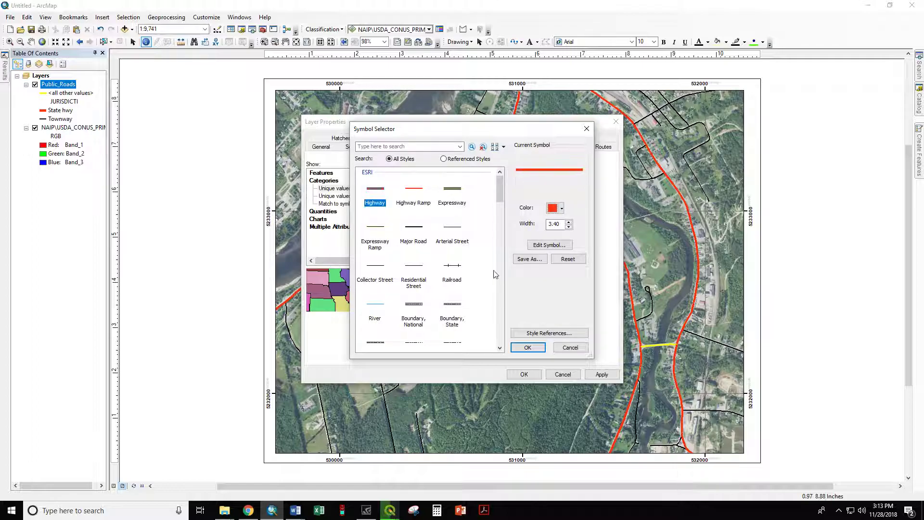
pyautogui.click(528, 346)
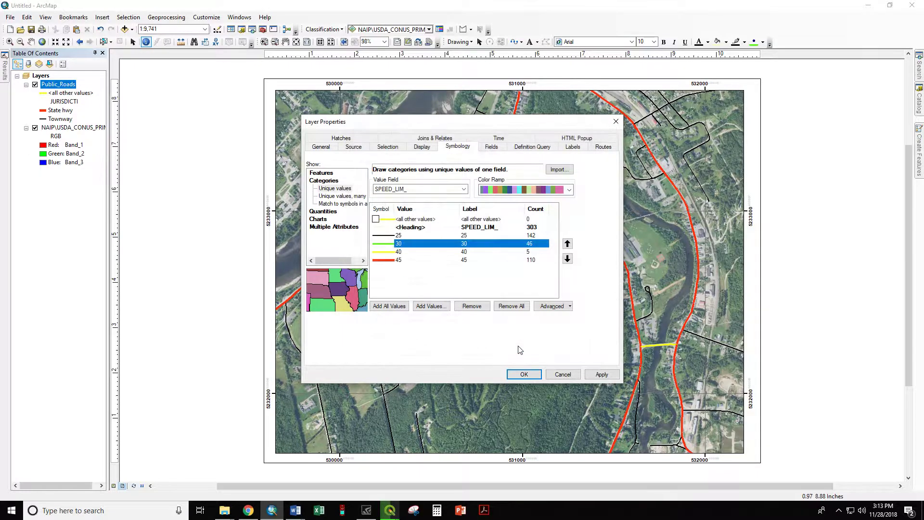
pyautogui.click(524, 373)
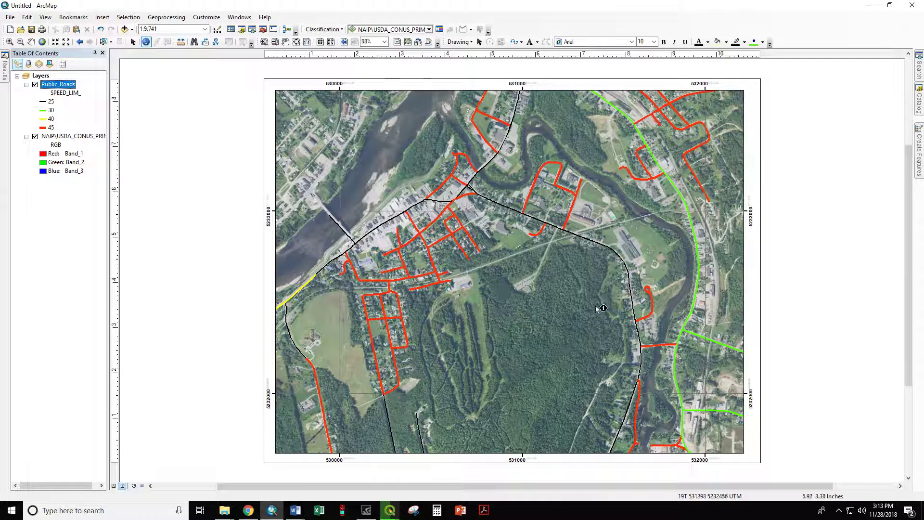
pyautogui.moveTo(680, 209)
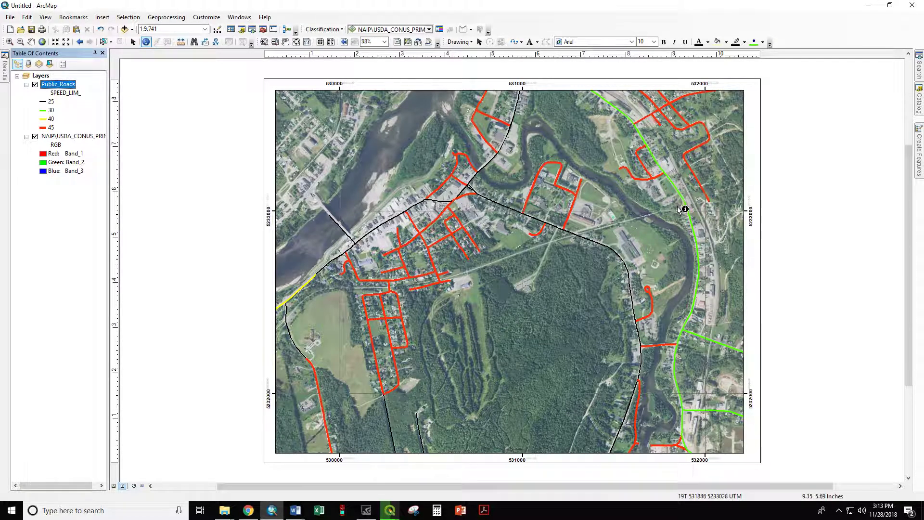
pyautogui.moveTo(668, 407)
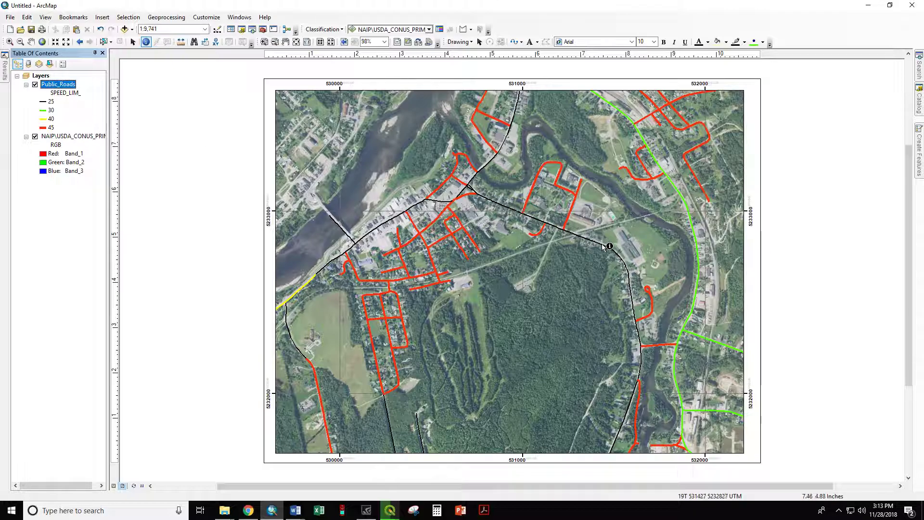
pyautogui.moveTo(660, 354)
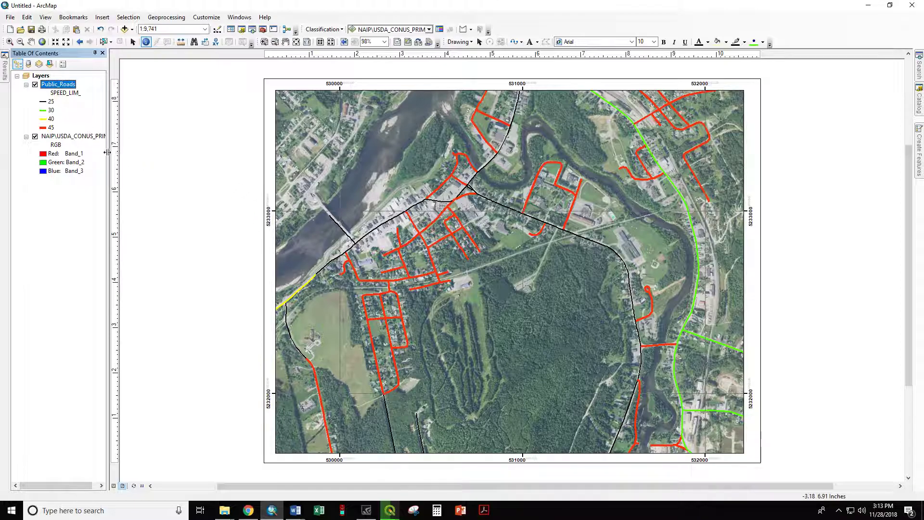
pyautogui.moveTo(523, 222)
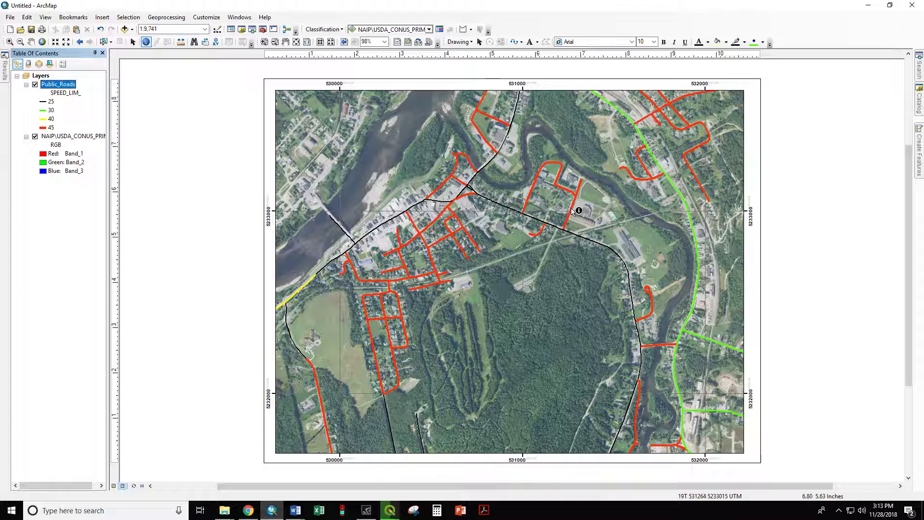
pyautogui.moveTo(552, 205)
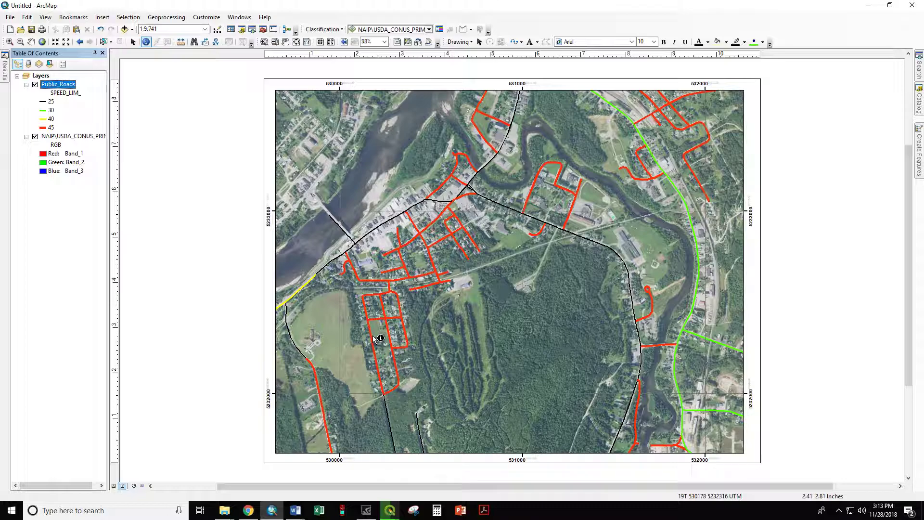
pyautogui.moveTo(243, 115)
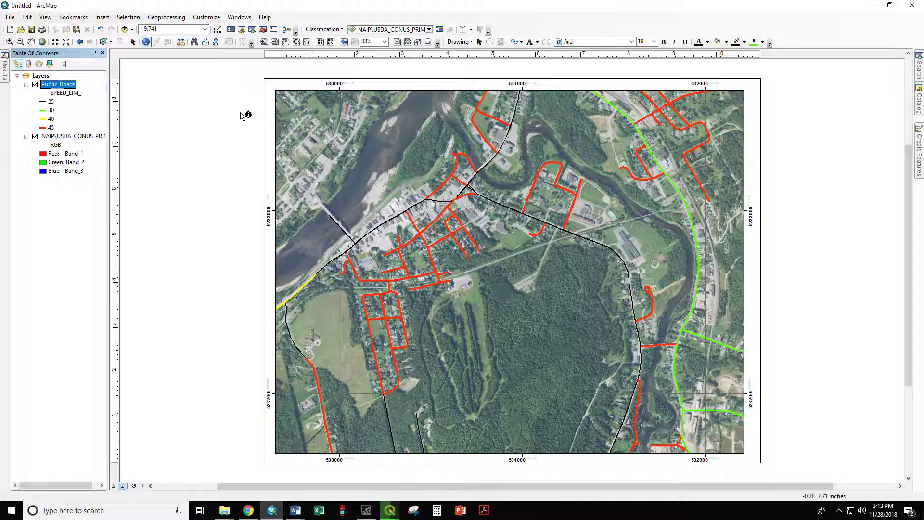
# Right-click Public_Roads to show its context menu.
pyautogui.rightClick(58, 83)
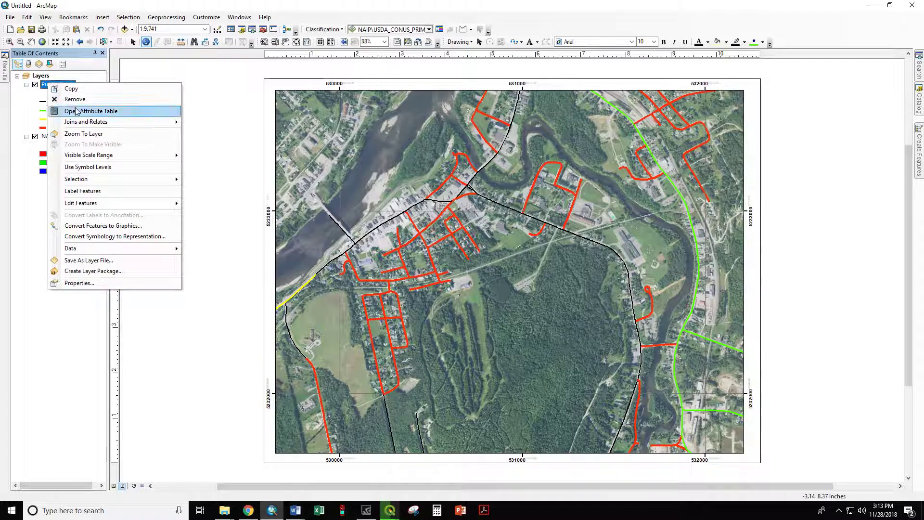
pyautogui.click(92, 111)
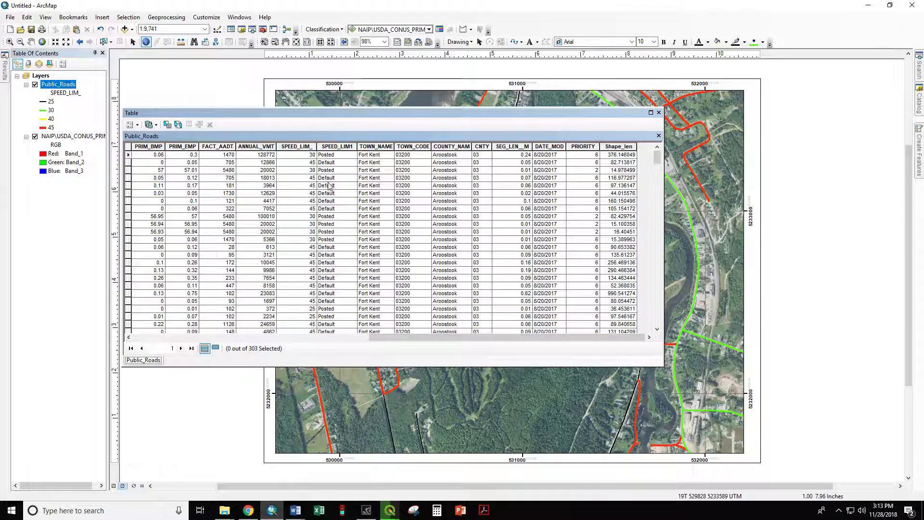
pyautogui.moveTo(308, 189)
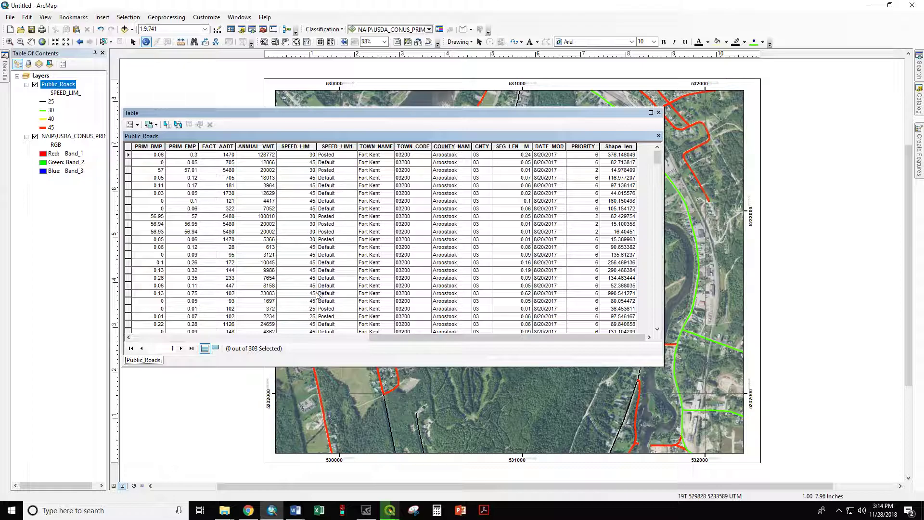
pyautogui.moveTo(307, 298)
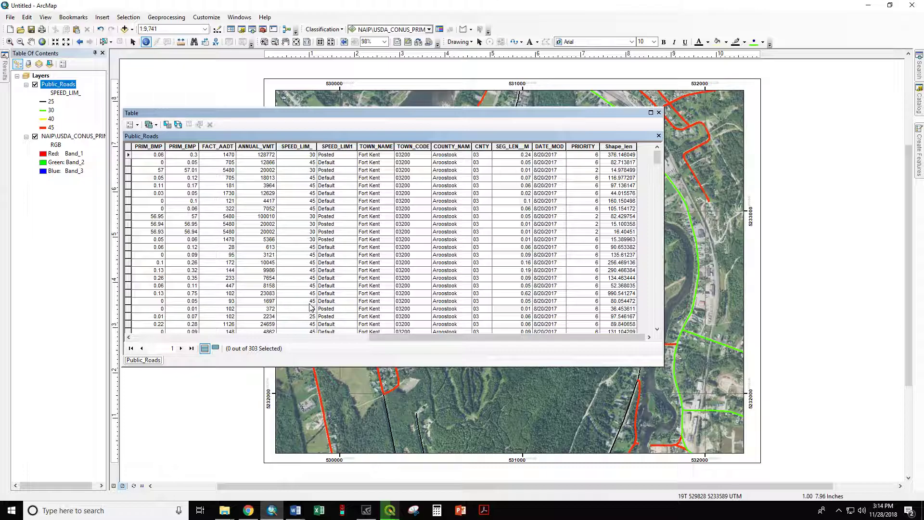
pyautogui.click(659, 112)
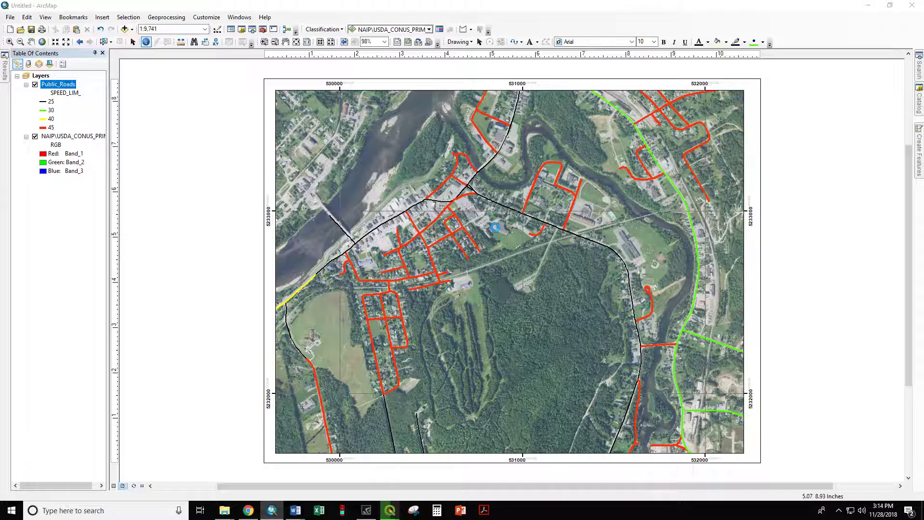
# Set the Value Field to SPEED_LIM1 and add the Default and Posted values.
pyautogui.click(463, 189)
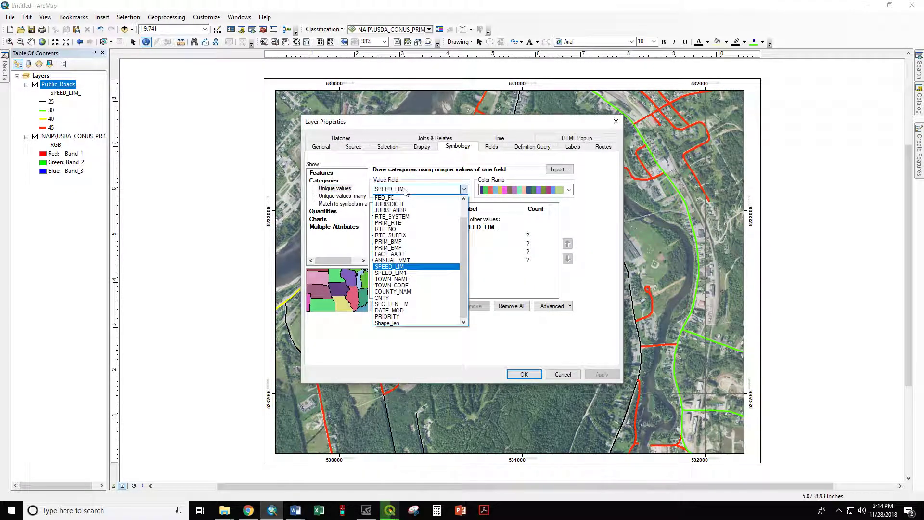
pyautogui.click(391, 272)
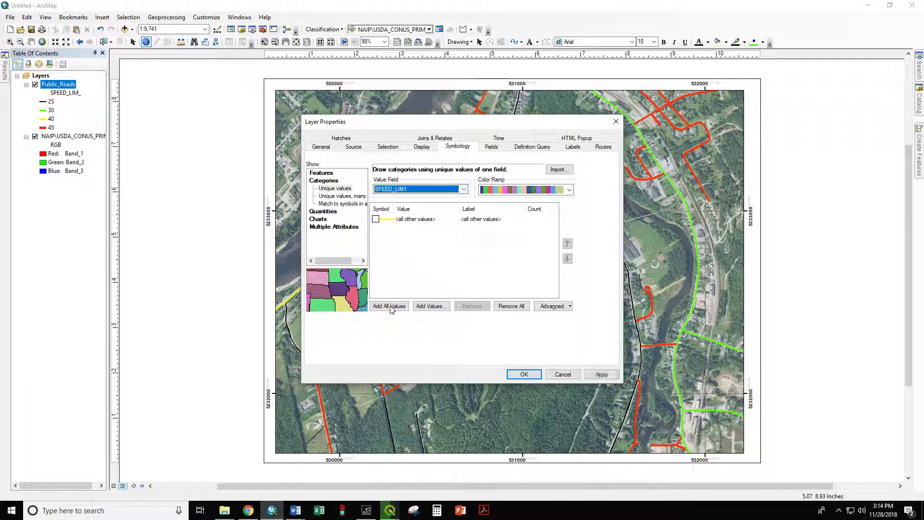
pyautogui.click(389, 306)
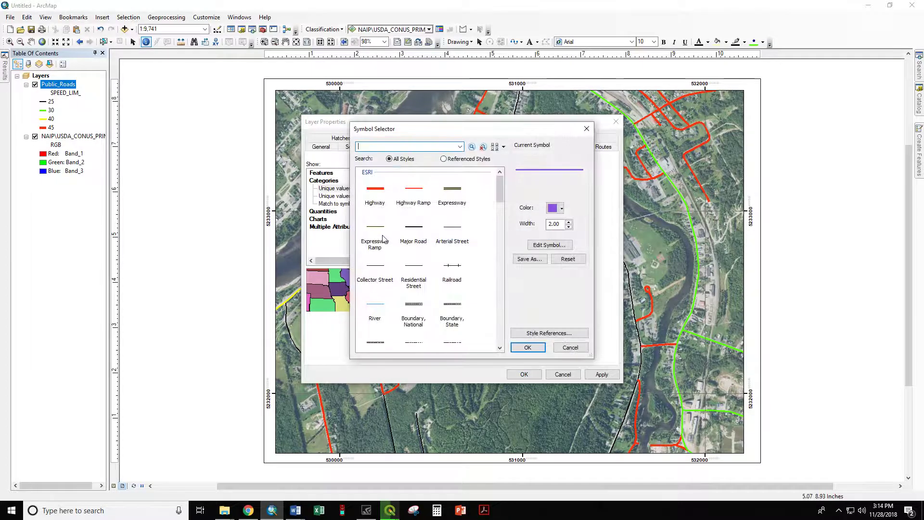
# Give Default a red Highway line and Posted a green line, and apply.
pyautogui.click(375, 190)
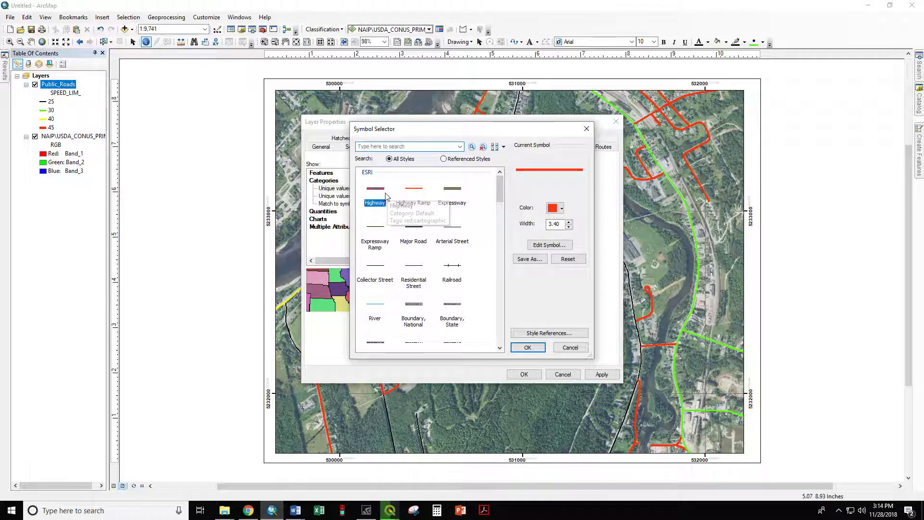
pyautogui.click(528, 347)
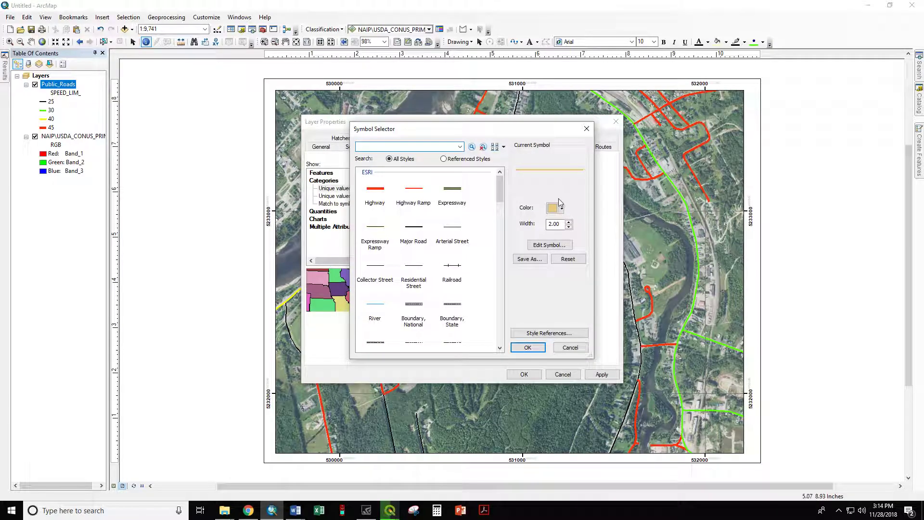
pyautogui.click(528, 346)
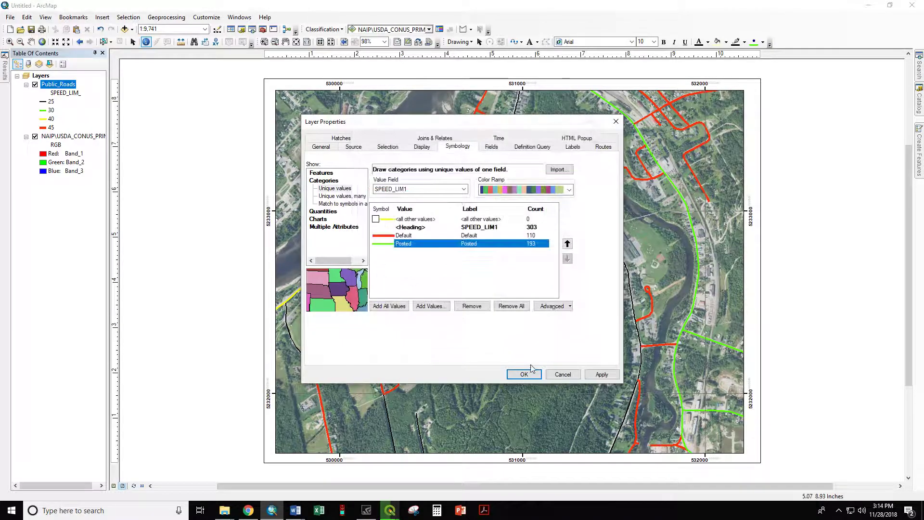
pyautogui.click(524, 374)
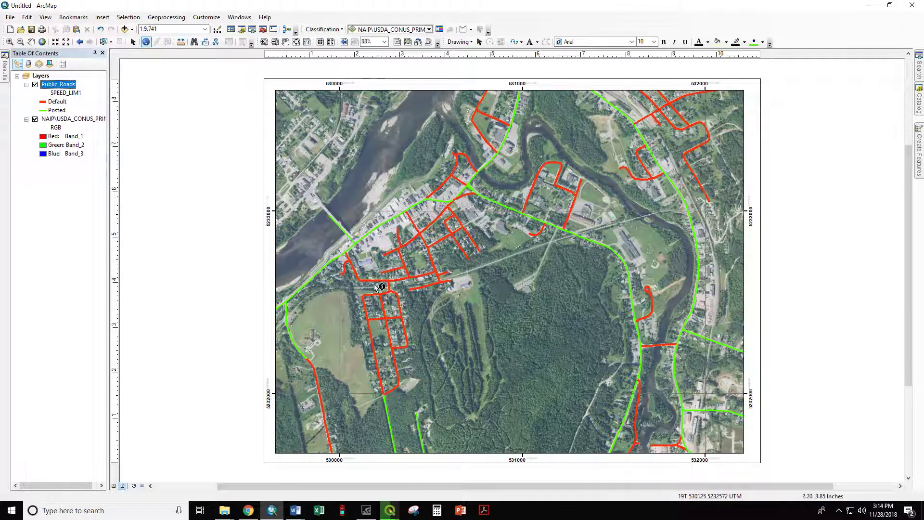
pyautogui.moveTo(666, 332)
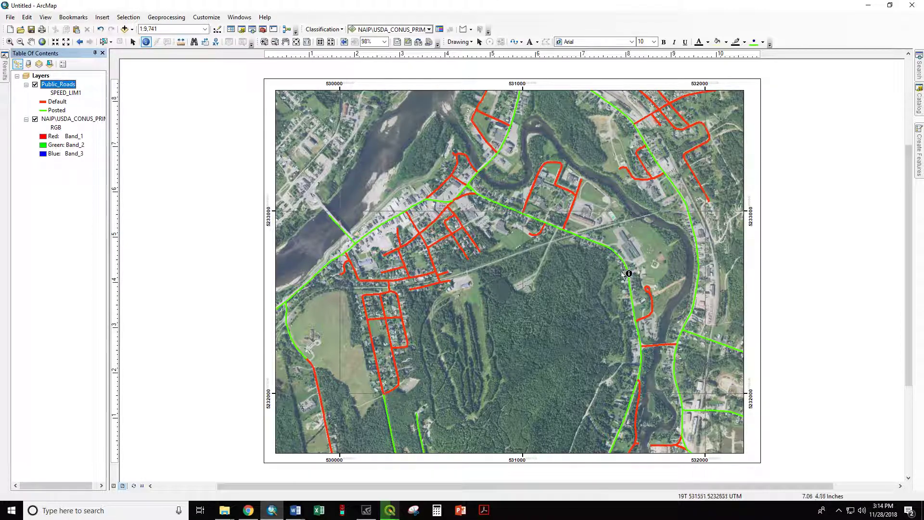
pyautogui.moveTo(310, 259)
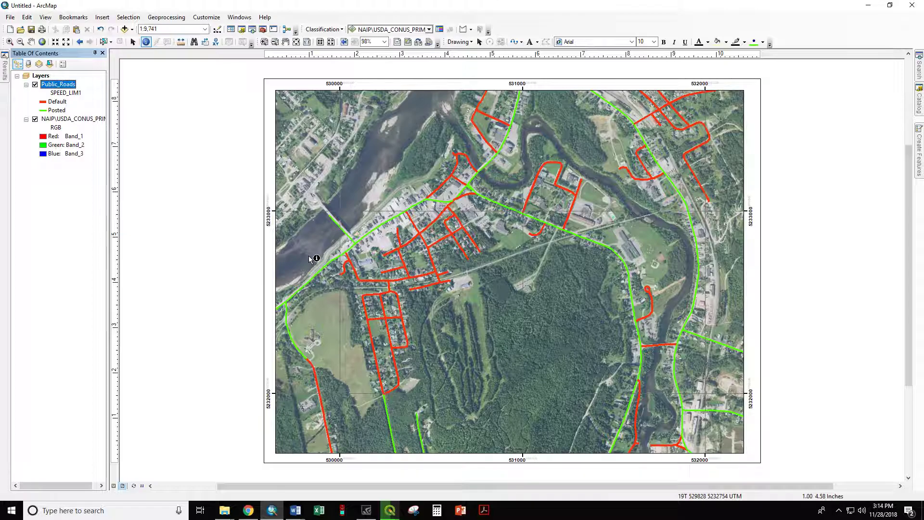
pyautogui.moveTo(392, 249)
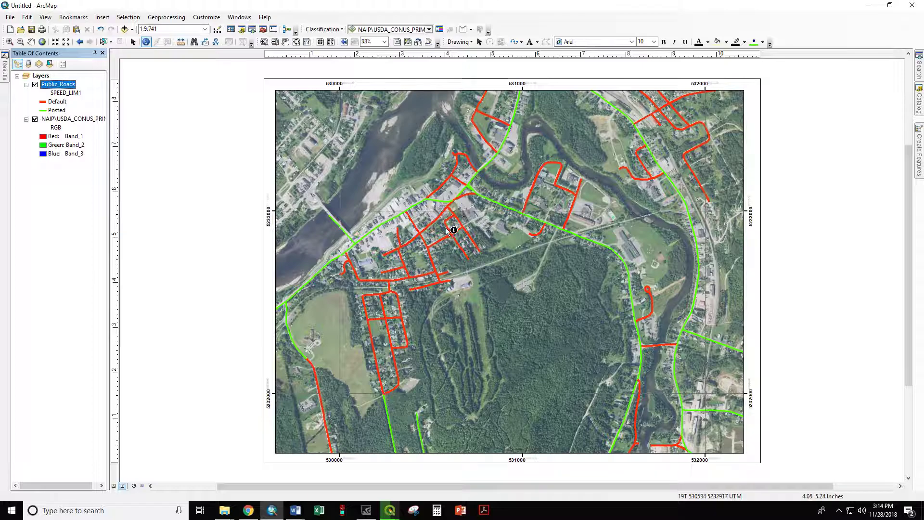
pyautogui.moveTo(377, 301)
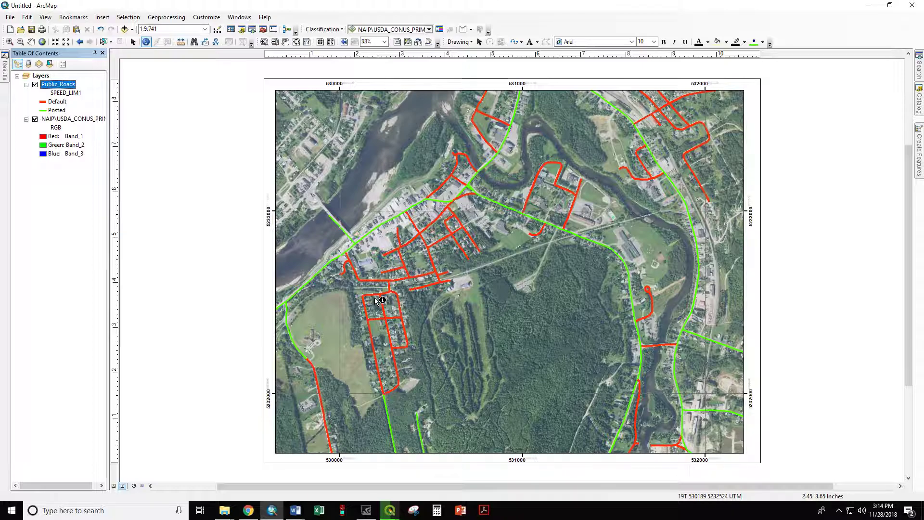